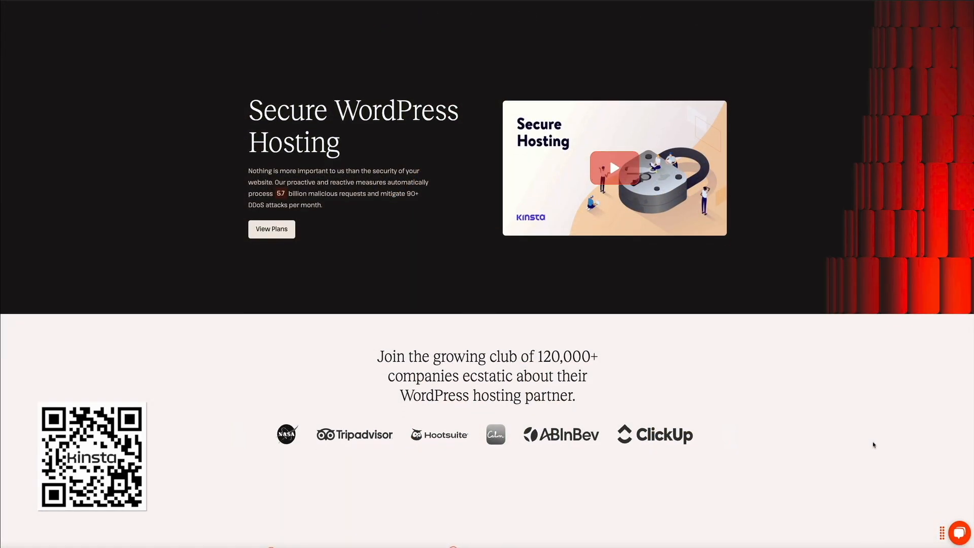
- Draft the question 'Are you able to replace the image of the shimmering sphere in the wizard's hand with the actual 8-ball?'
scroll(down, 3)
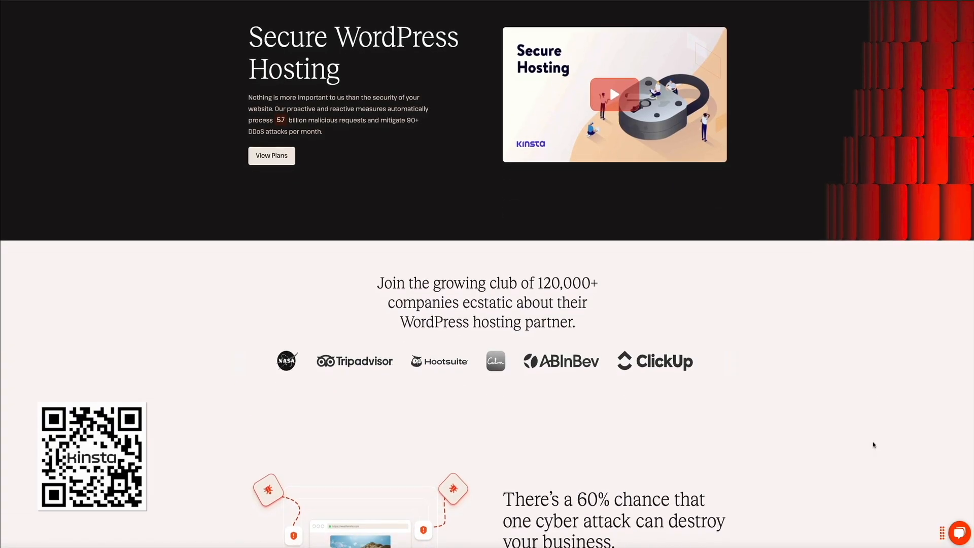
scroll(down, 3)
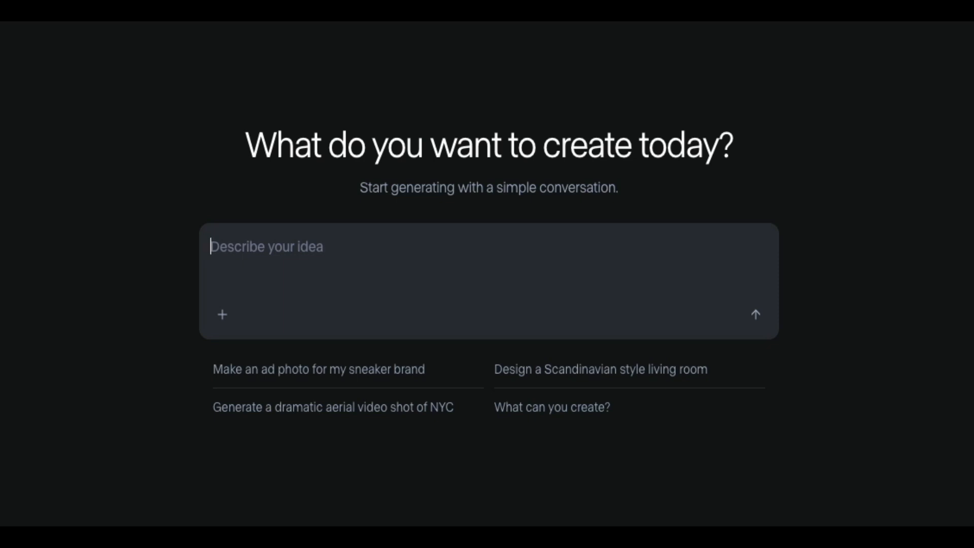
text(Are you abl)
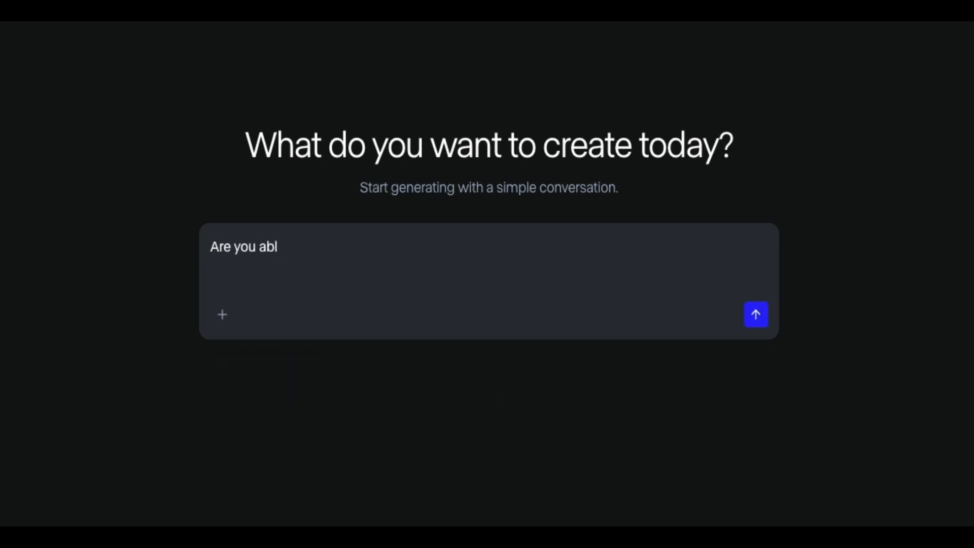
text(e to replace the image of the)
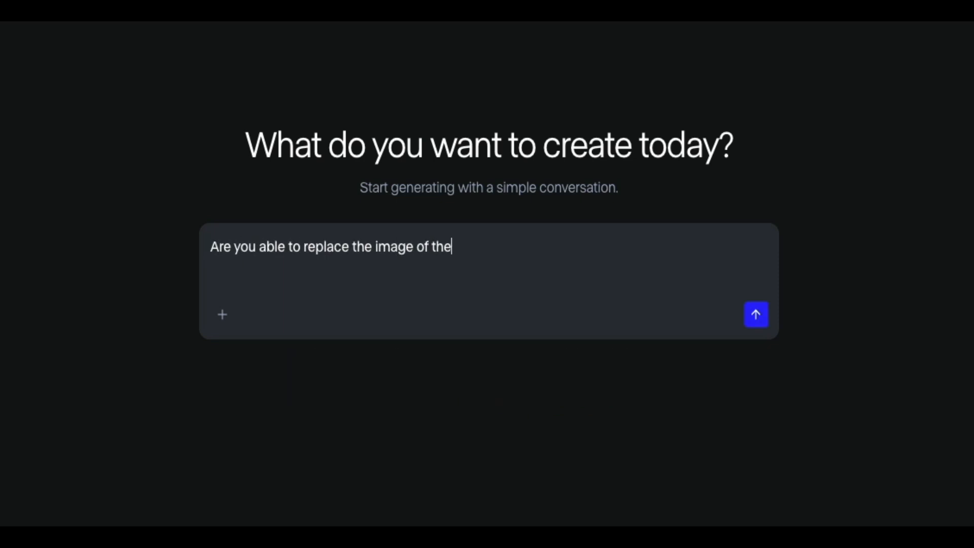
text(shimmering sphere in)
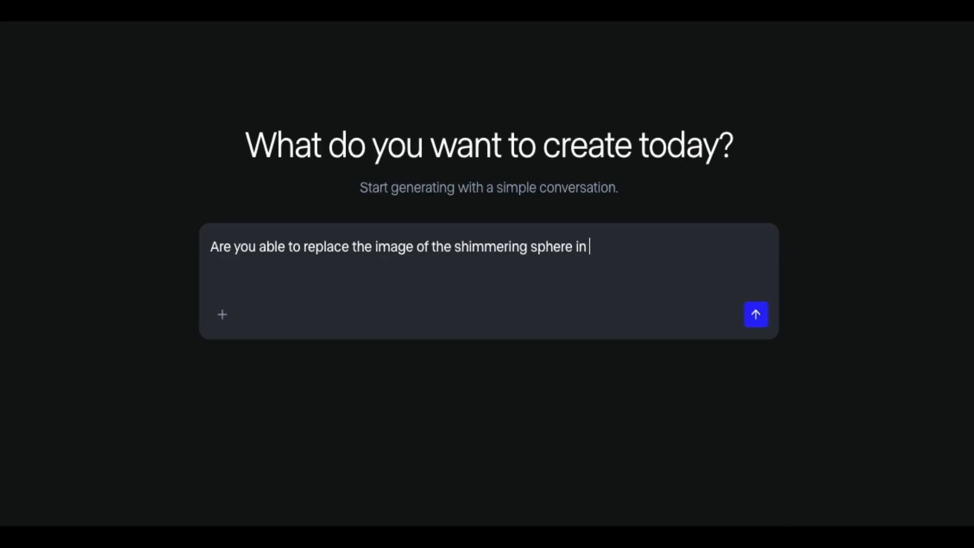
text(the wizard's hand with the a)
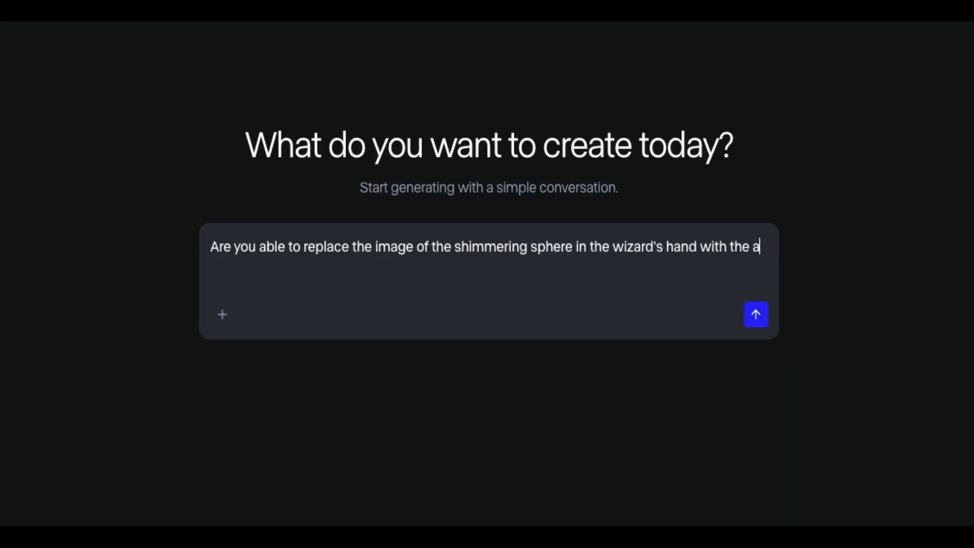
text(ctual 8-ball?)
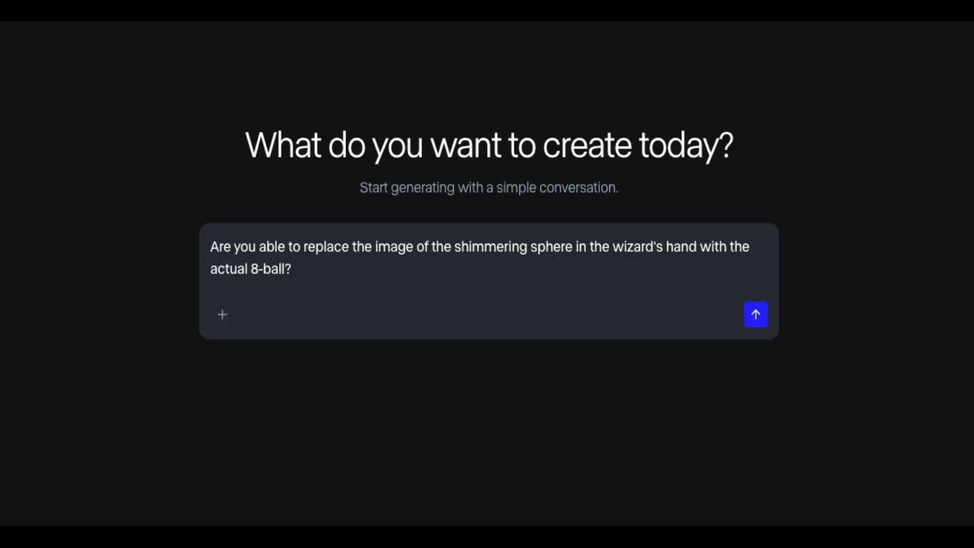
mouse_move(222, 314)
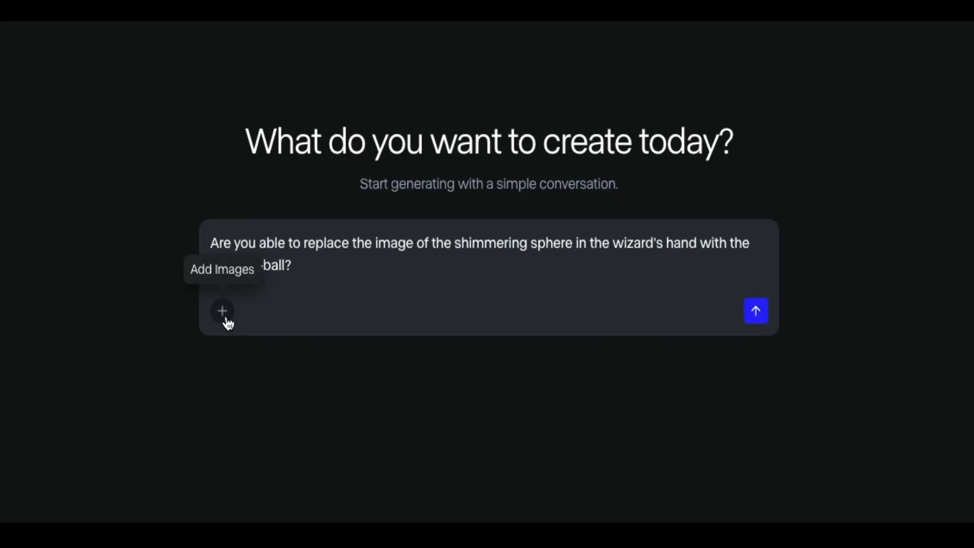
- Attach the wizard image as the first reference picture for the request
click(222, 310)
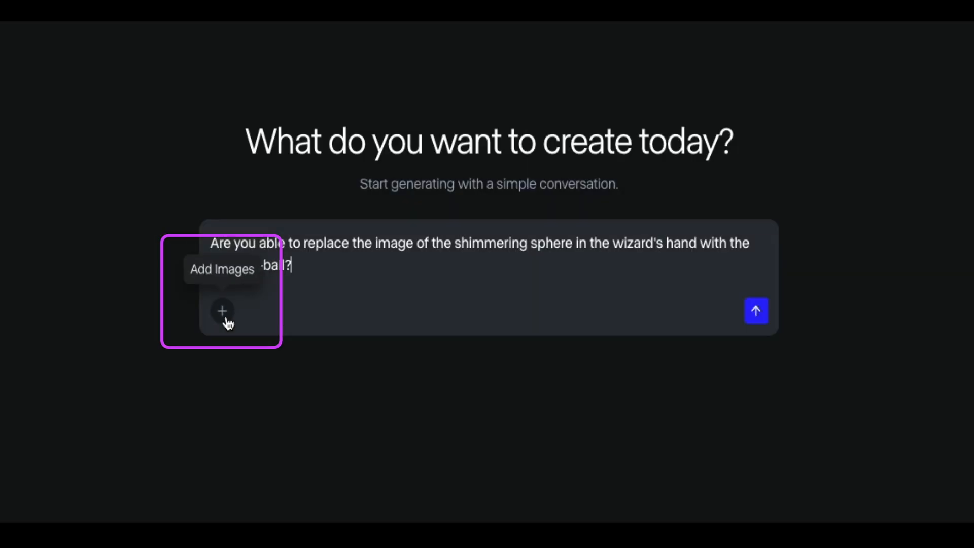
click(221, 311)
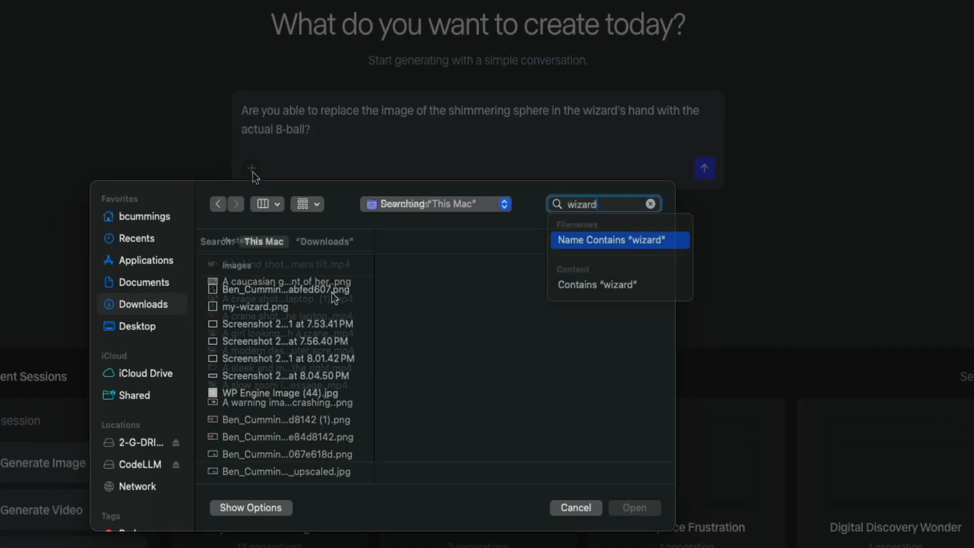
click(282, 290)
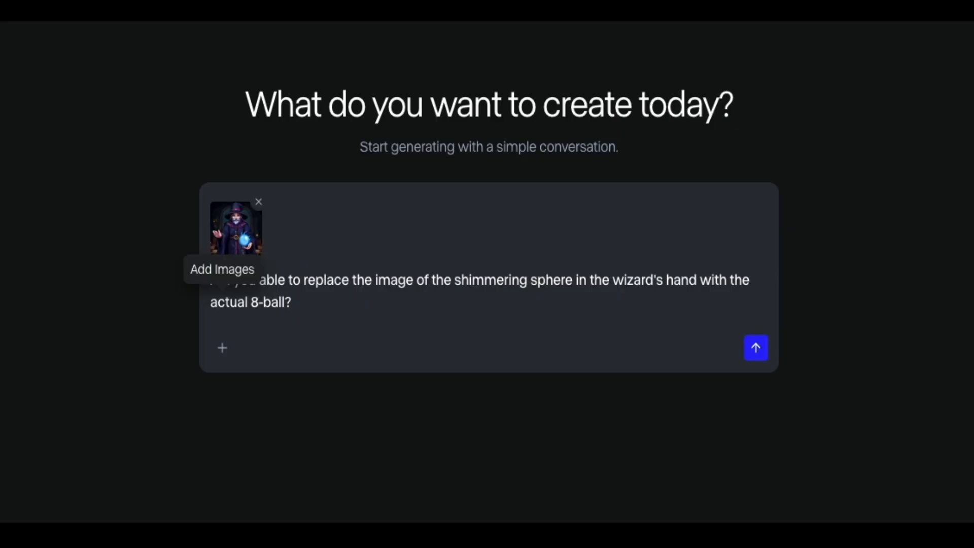
mouse_move(268, 392)
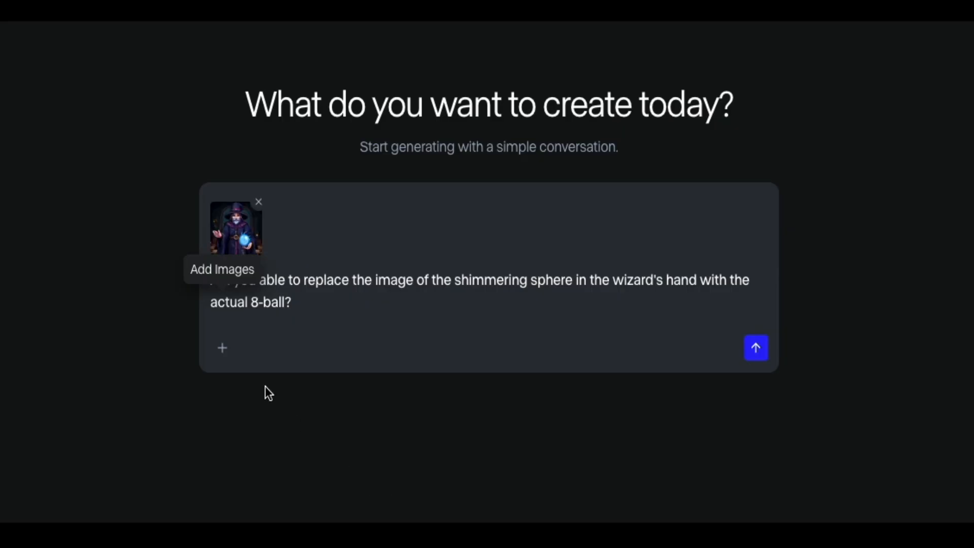
mouse_move(221, 348)
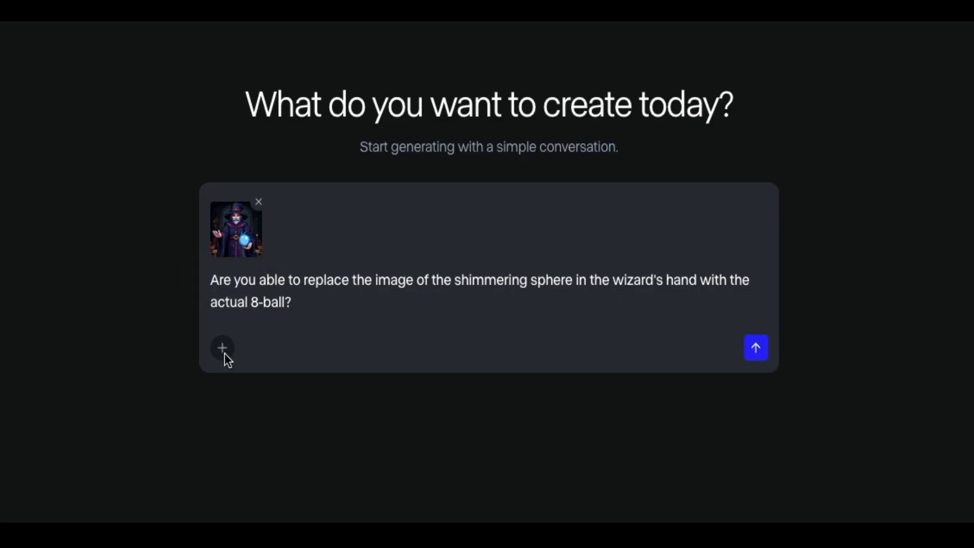
- Attach the magic 8-ball image as the second reference picture
click(222, 348)
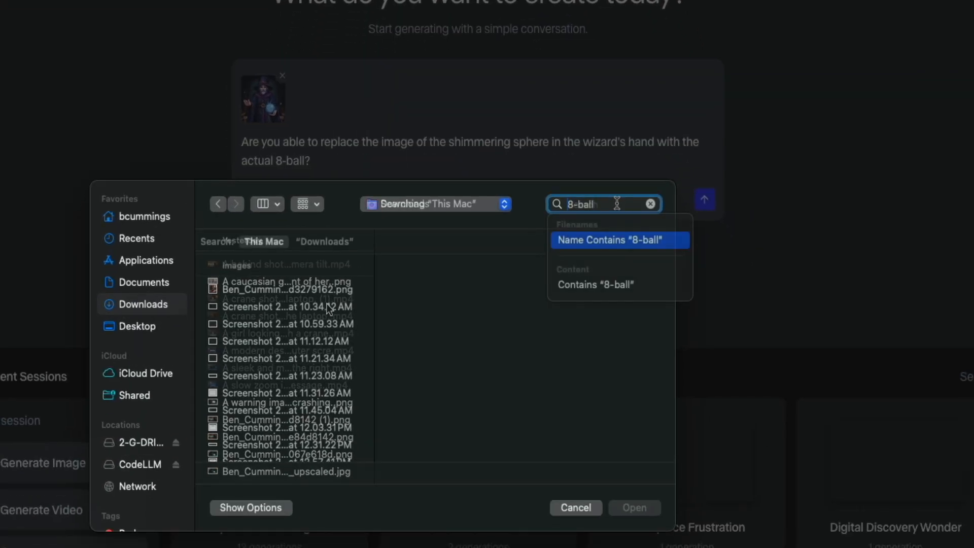
click(617, 240)
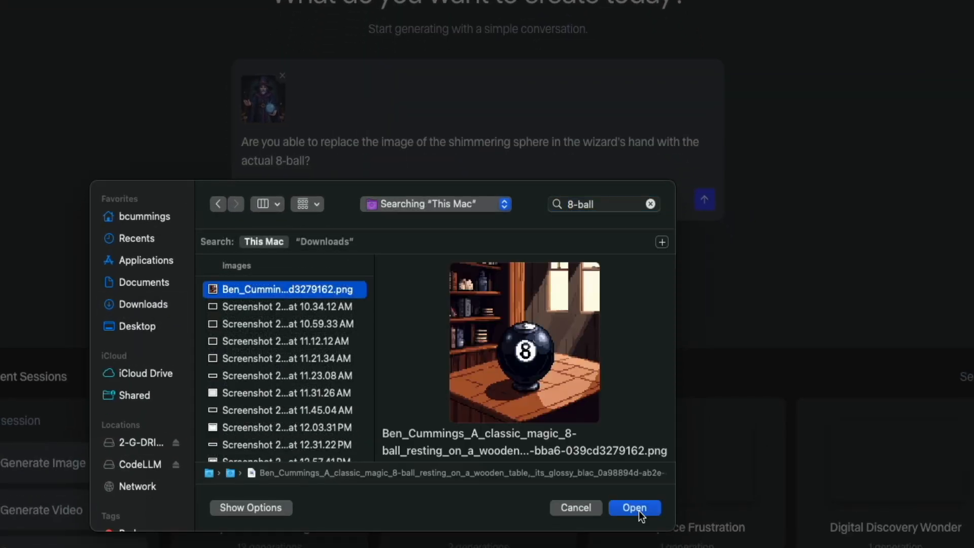
click(633, 507)
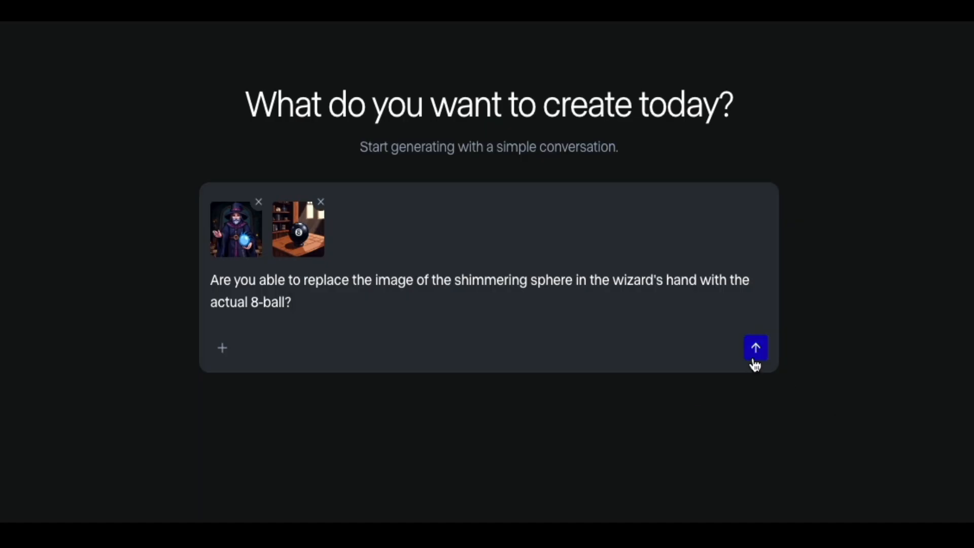
- Submit the sphere-replacement request with both images and receive the wizard holding the 8-ball
click(755, 347)
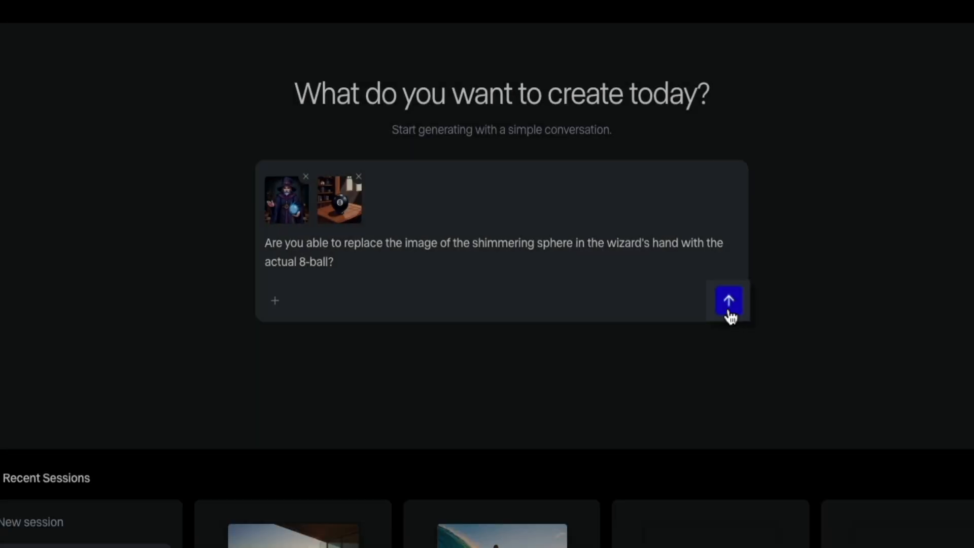
click(728, 300)
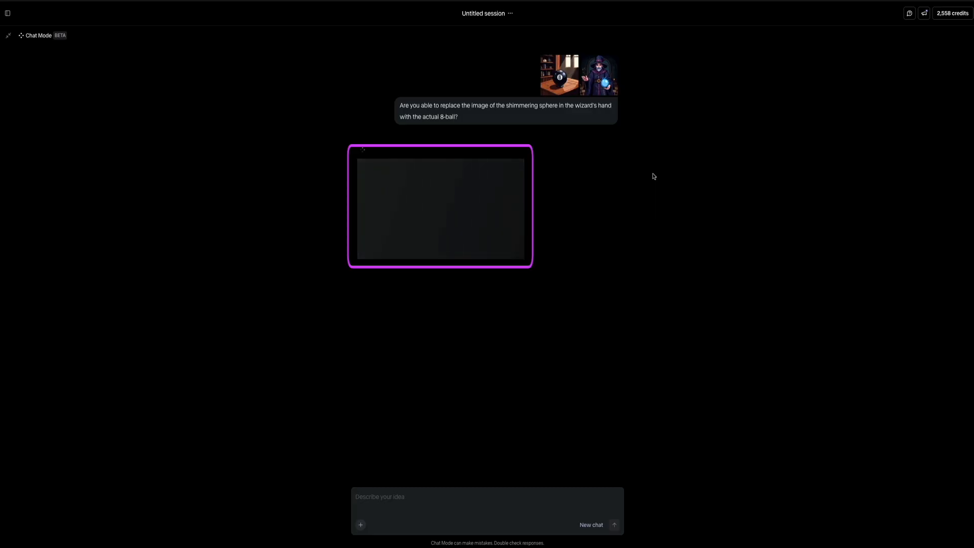
click(614, 524)
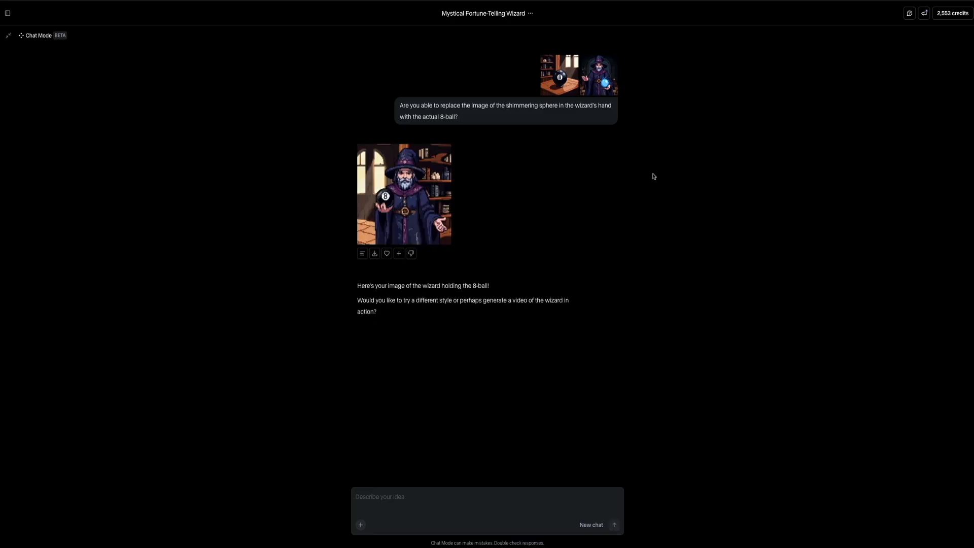
click(404, 194)
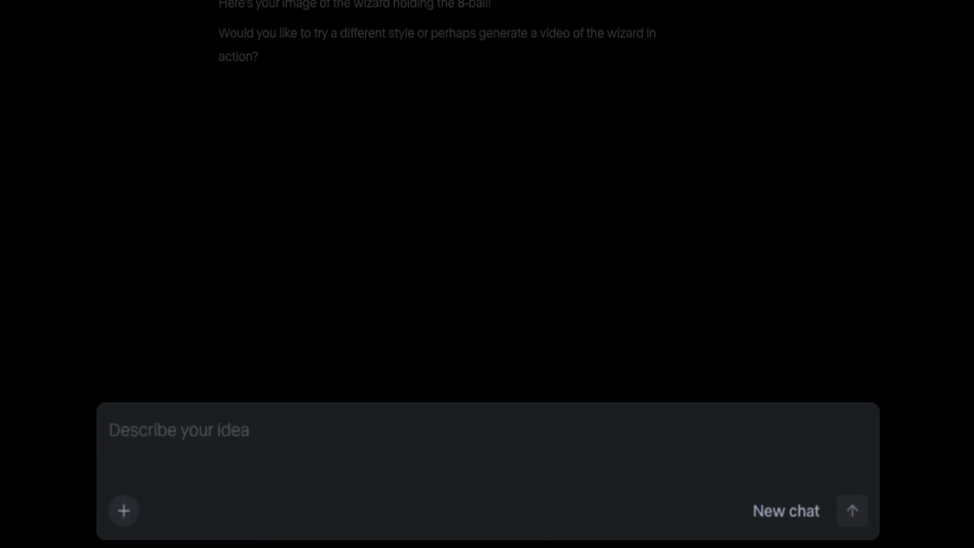
- Send 'Can you turn it into a video?' to animate the new wizard image
text(Can you t)
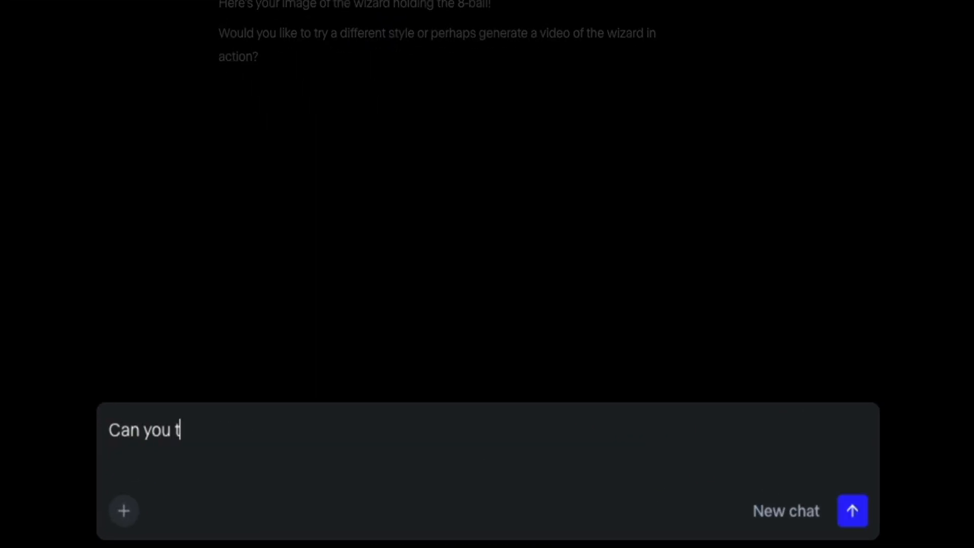
text(urn it into a vid)
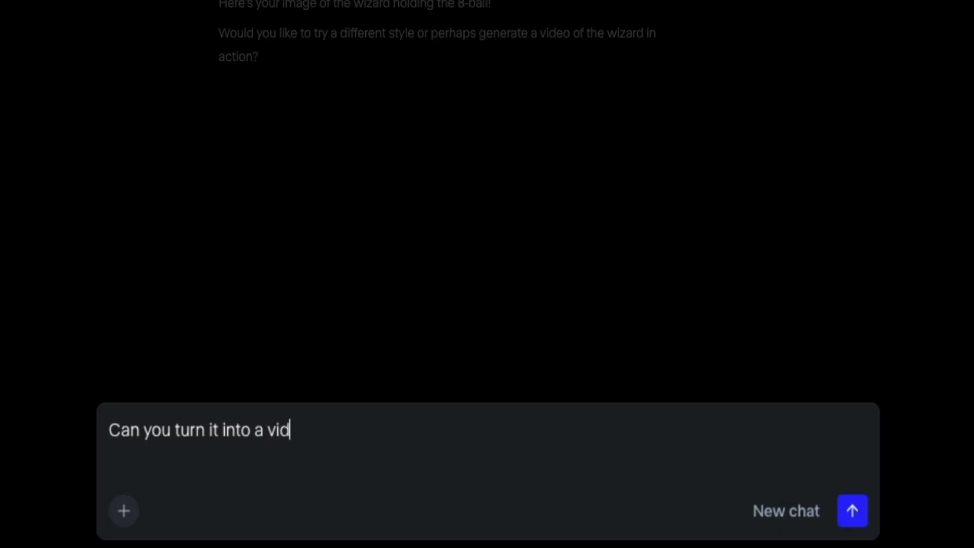
text(eo?)
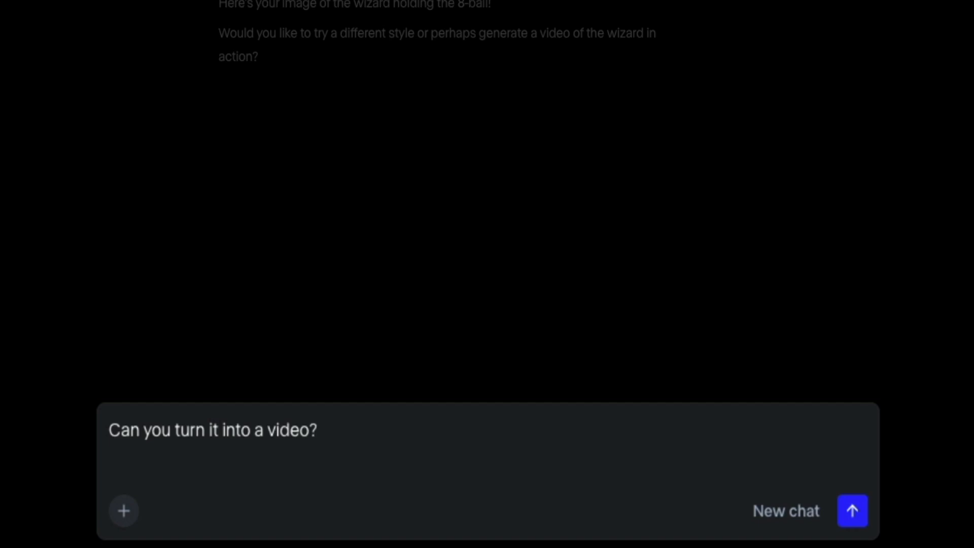
mouse_move(852, 511)
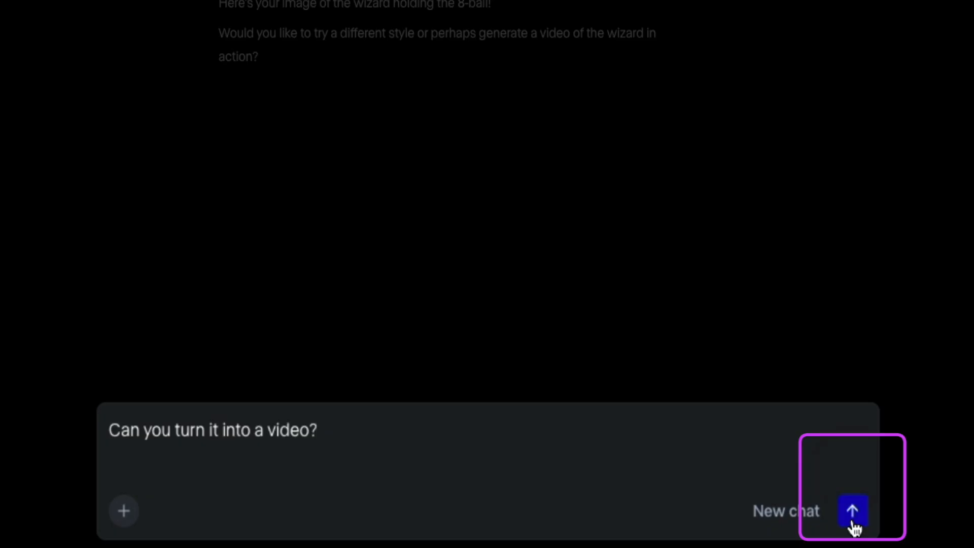
click(851, 511)
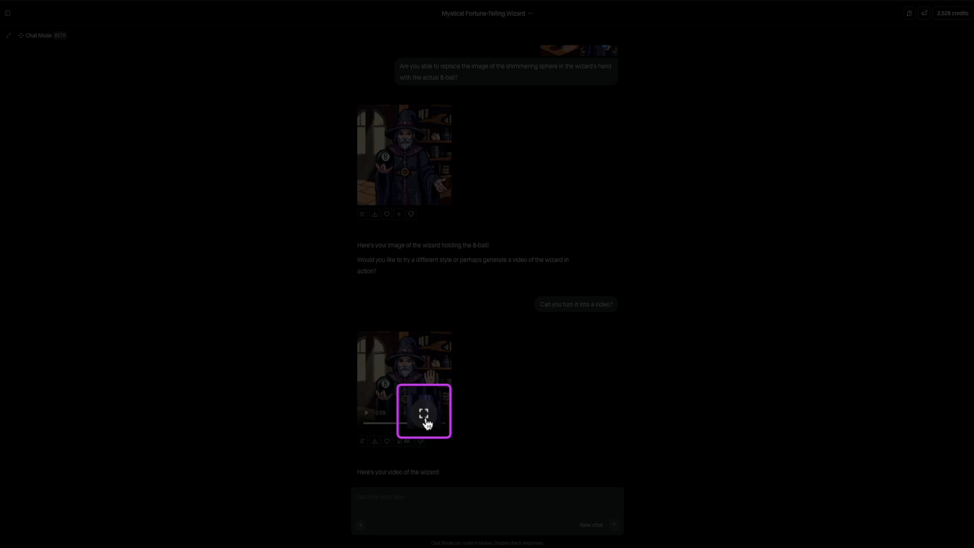
click(424, 412)
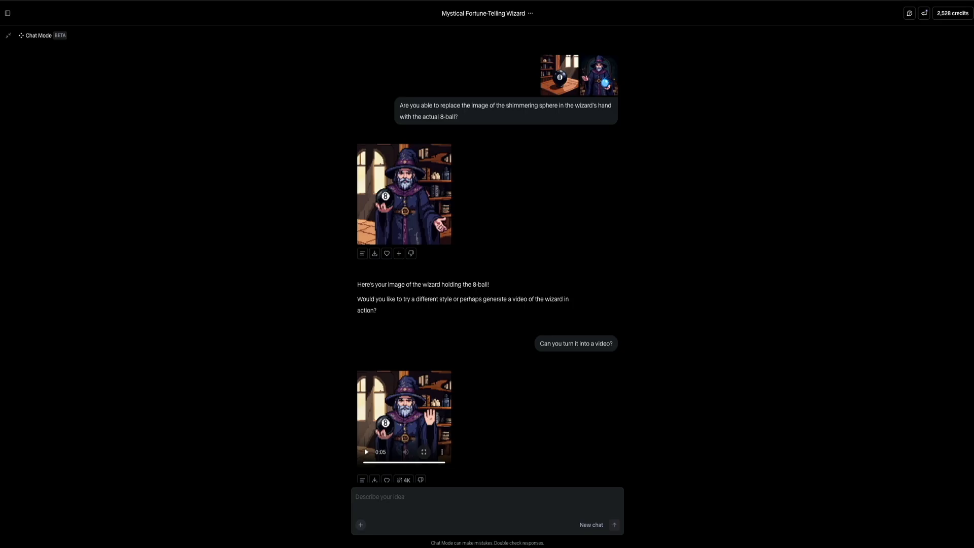
mouse_move(897, 428)
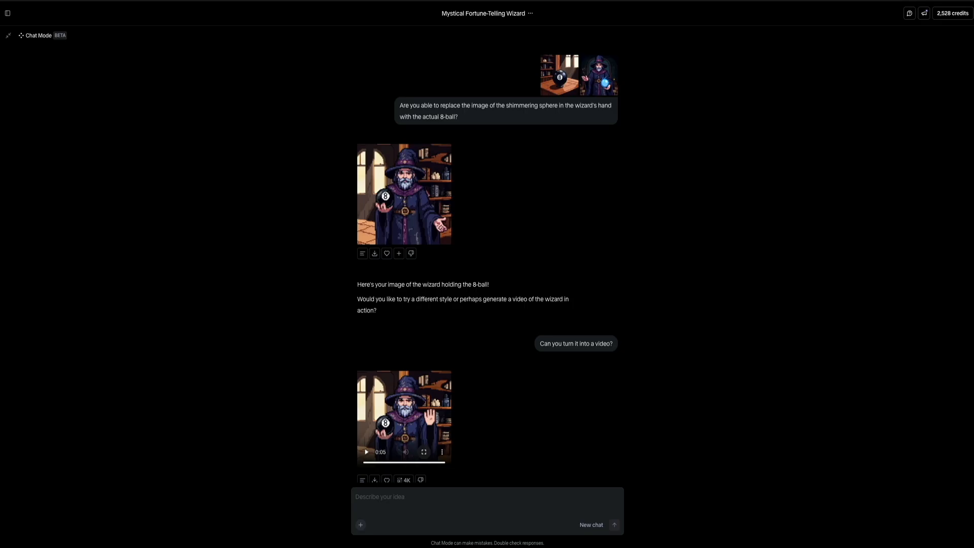
mouse_move(897, 429)
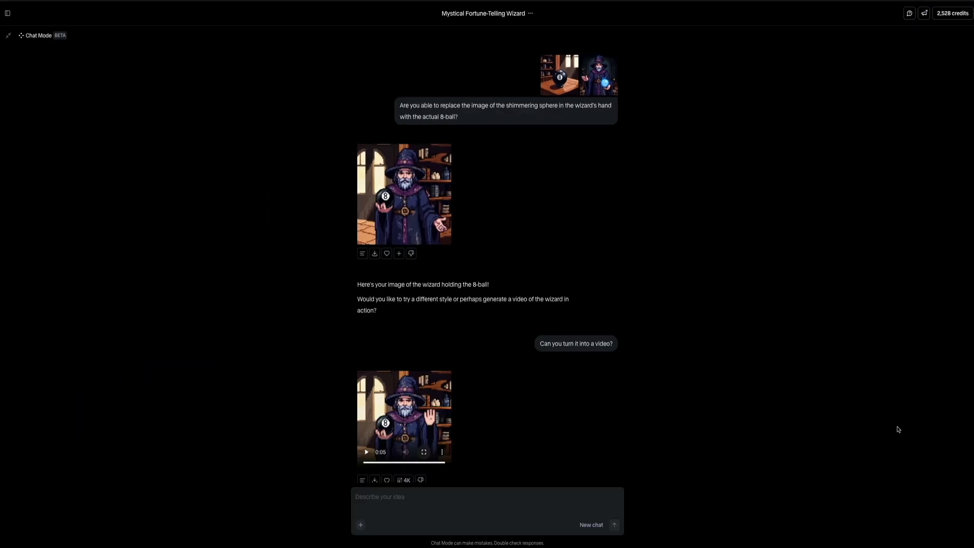
mouse_move(824, 438)
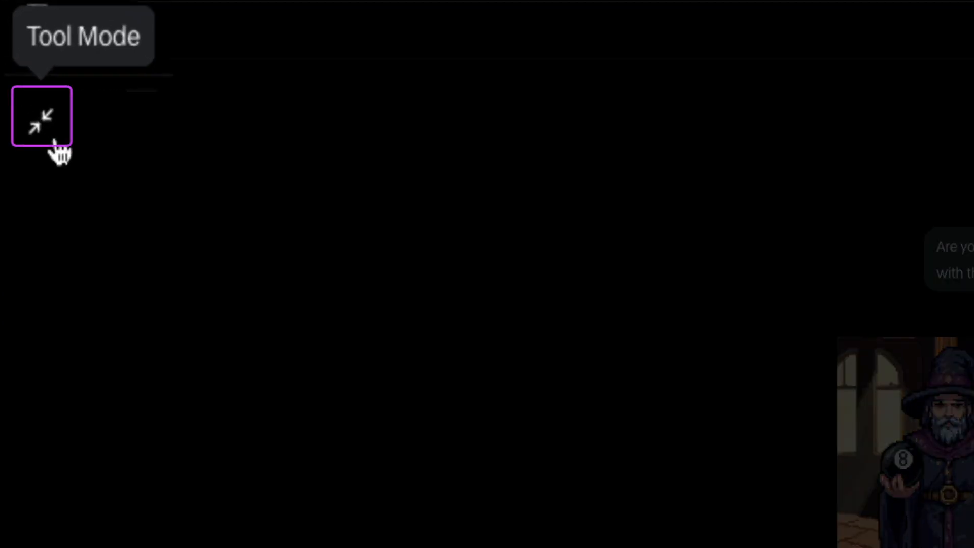
click(41, 116)
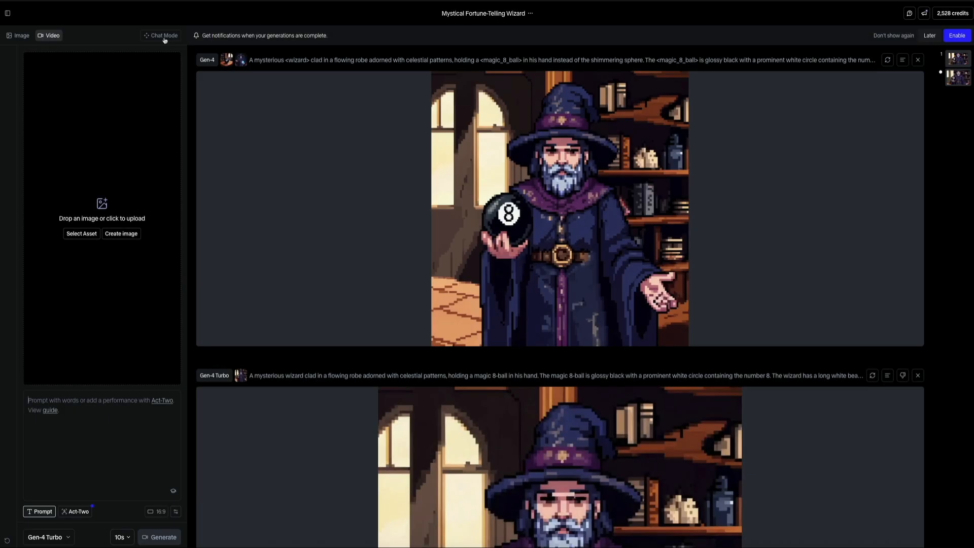
click(161, 36)
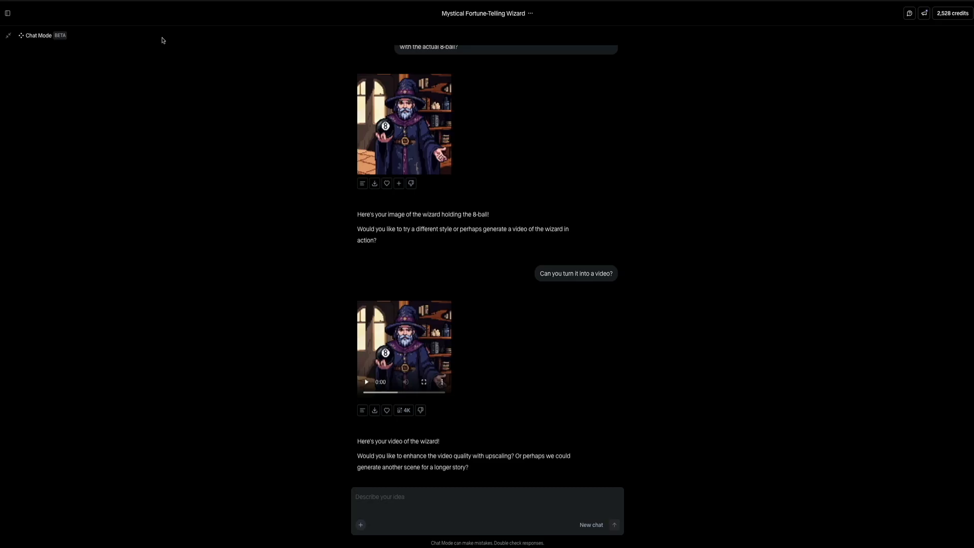
mouse_move(175, 142)
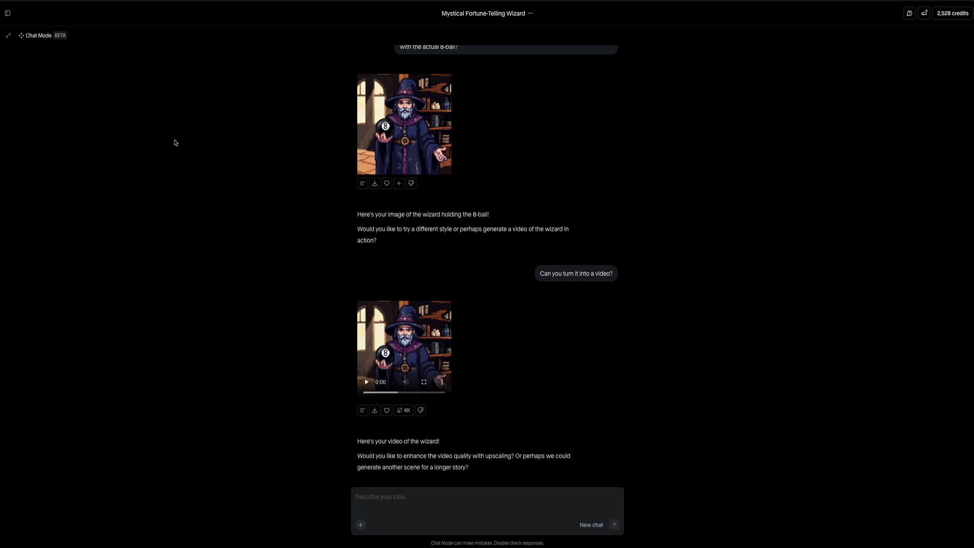
click(403, 124)
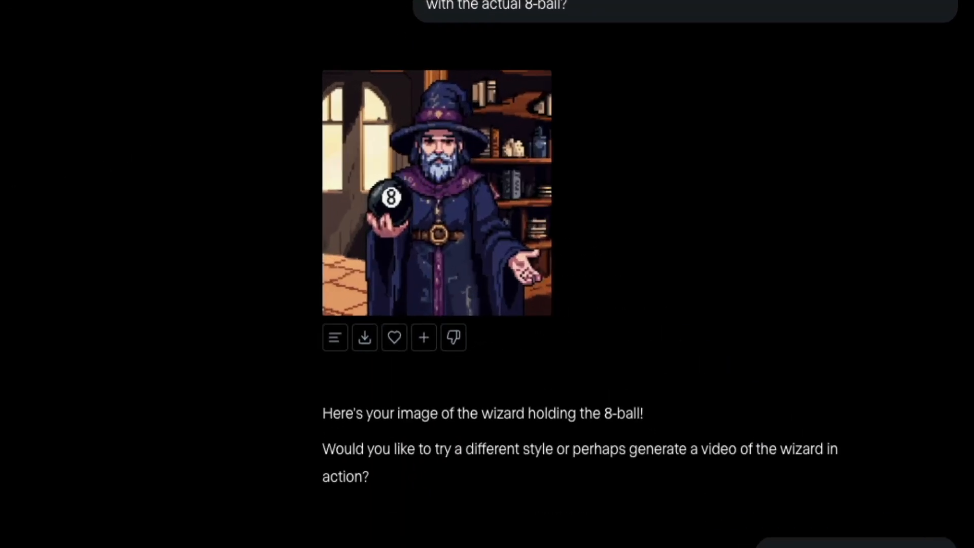
scroll(down, 3)
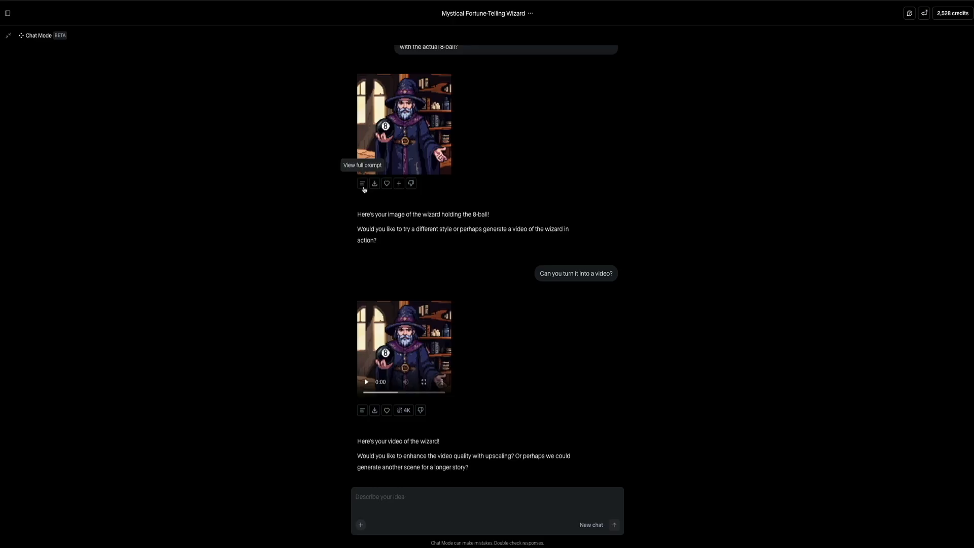
click(403, 124)
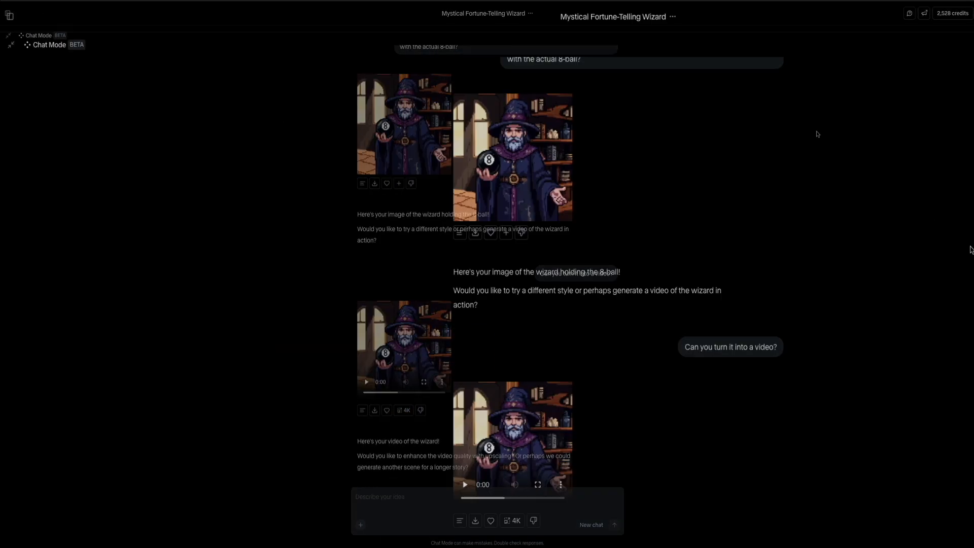
click(9, 15)
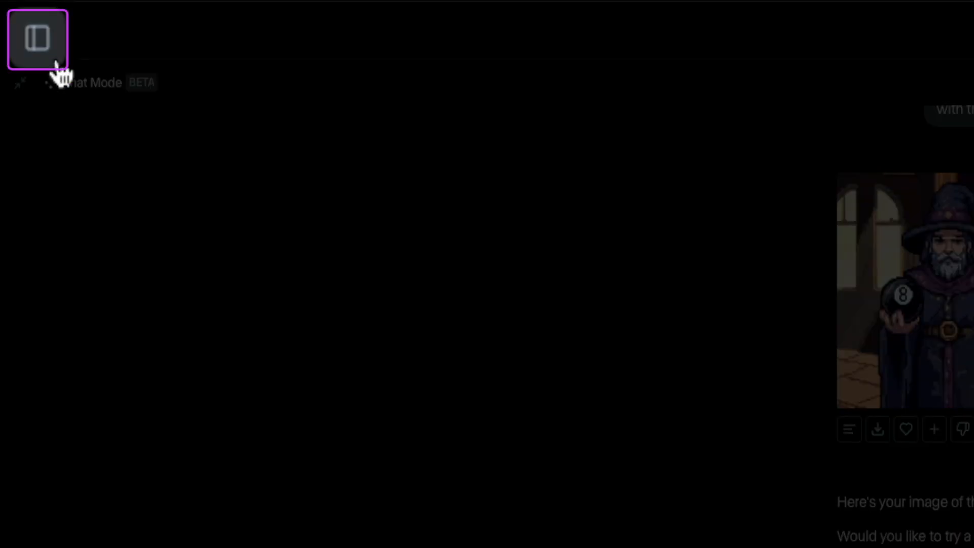
click(37, 39)
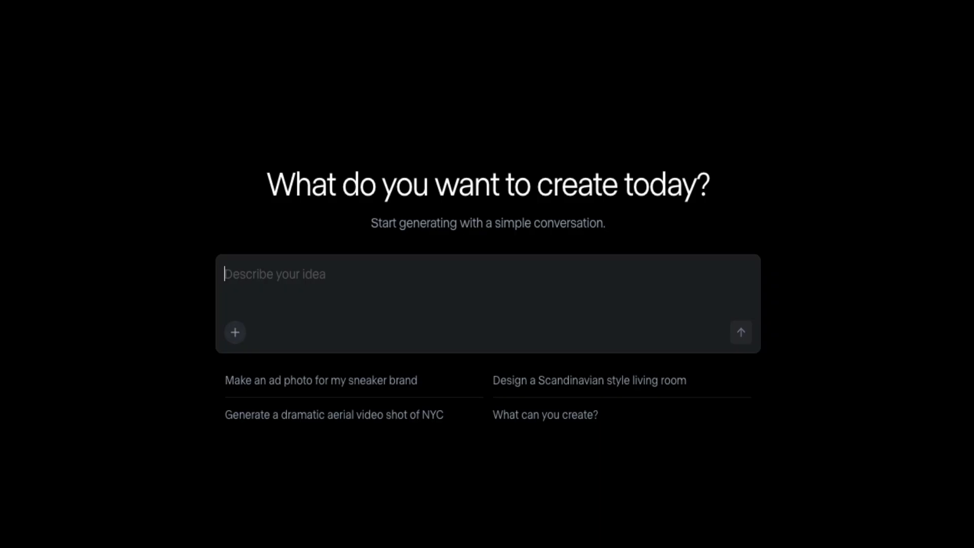
- Draft 'Create a woman in a dress using the pattern in the image on the dress.'
text(Create a woman in a dress using th)
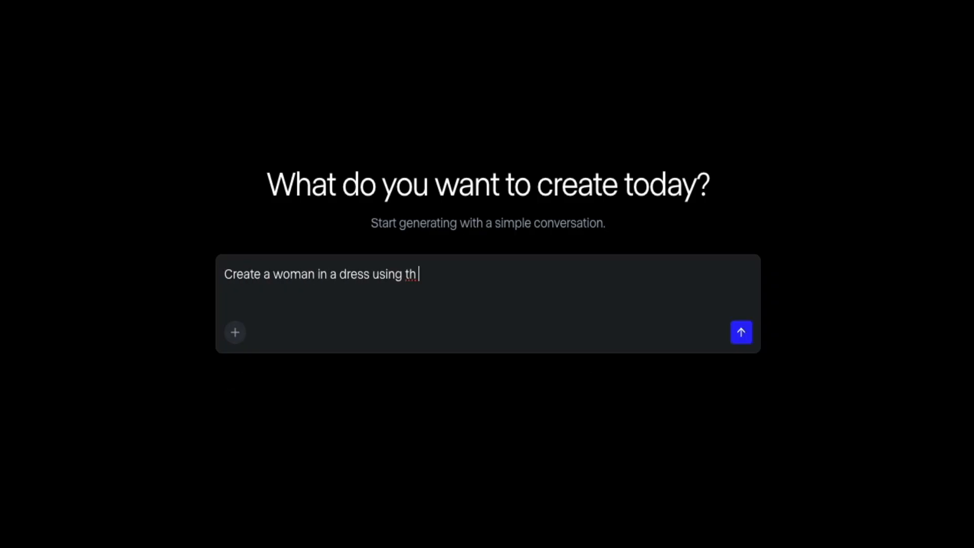
text(e pattern in the image o)
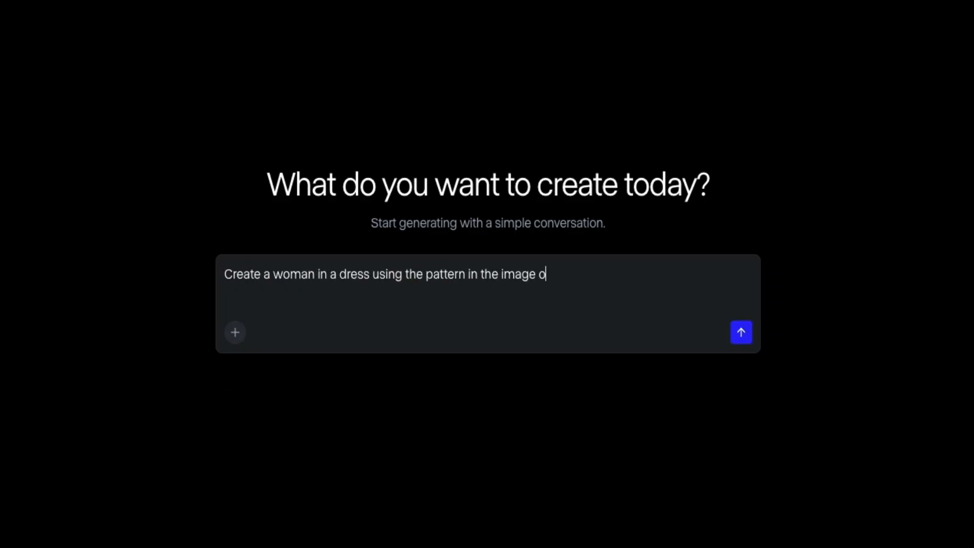
text(n the dress.)
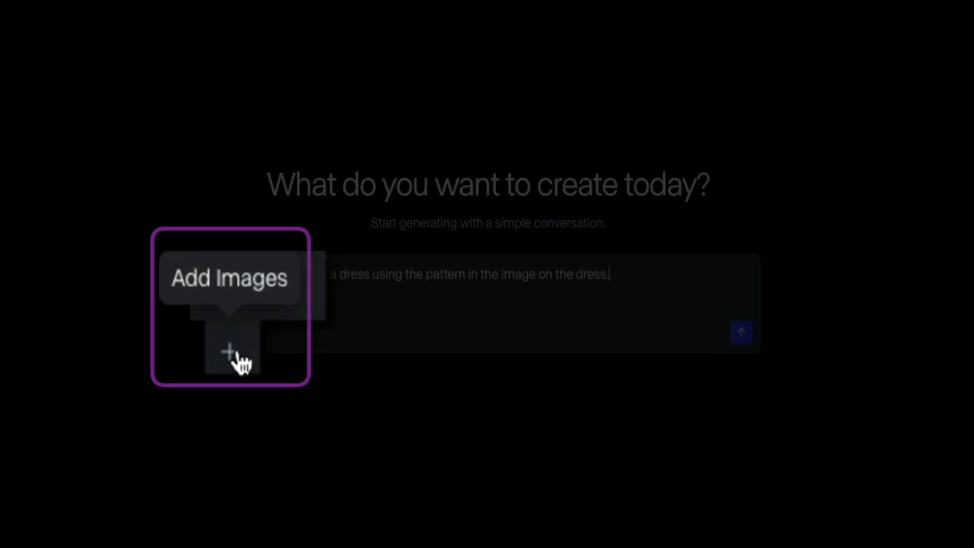
- Attach maxresdefault (8).jpg, the geometric cube-pattern picture, from Downloads to the dress request
click(229, 352)
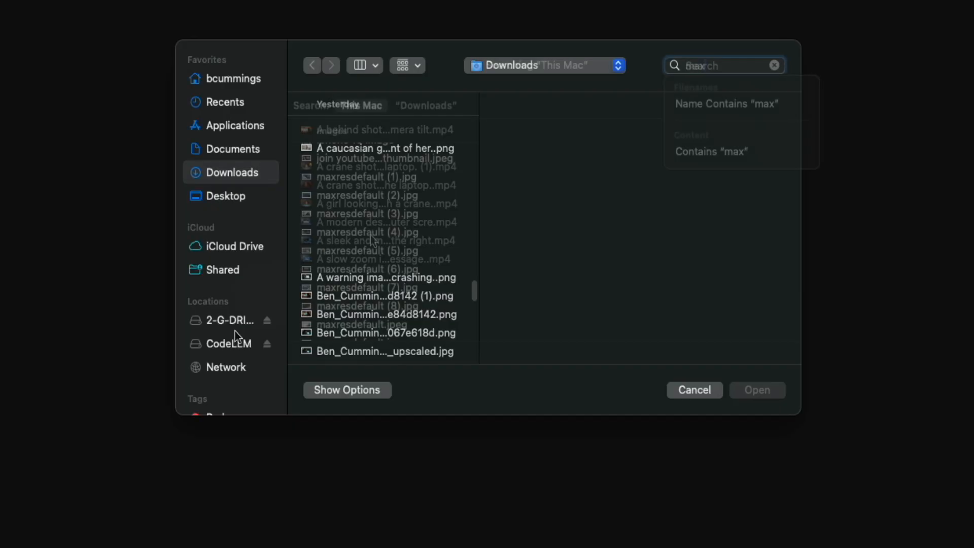
click(366, 305)
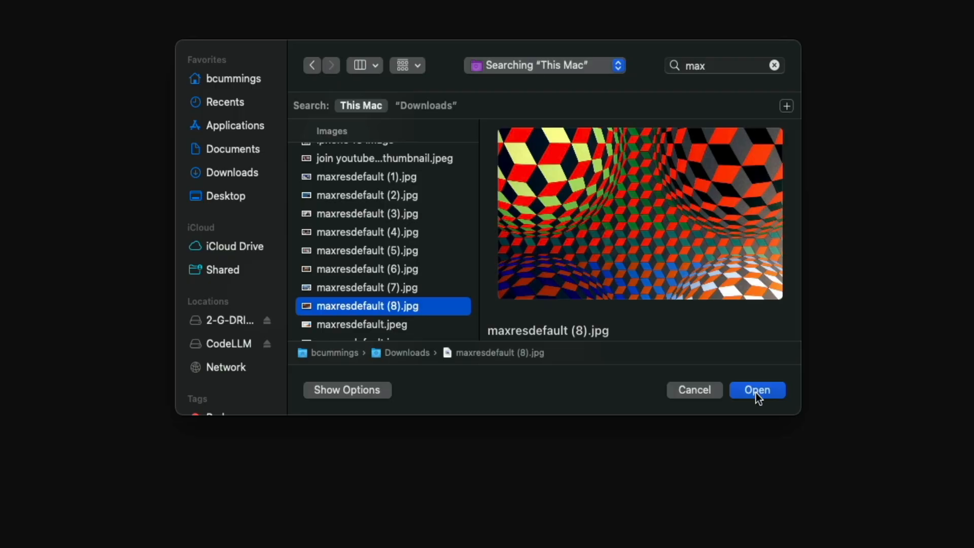
click(756, 389)
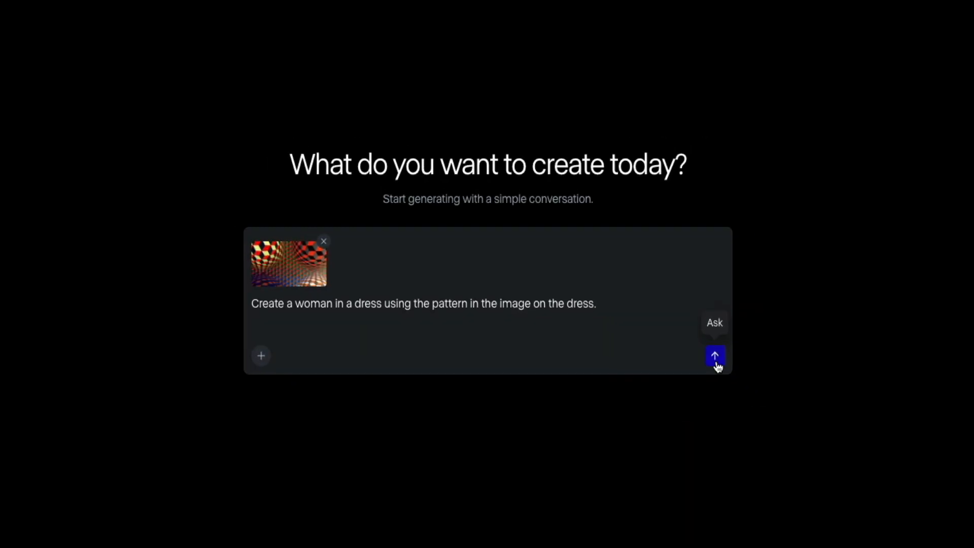
- Send the dress request with the pattern image and receive the woman in the geometric dress
click(714, 355)
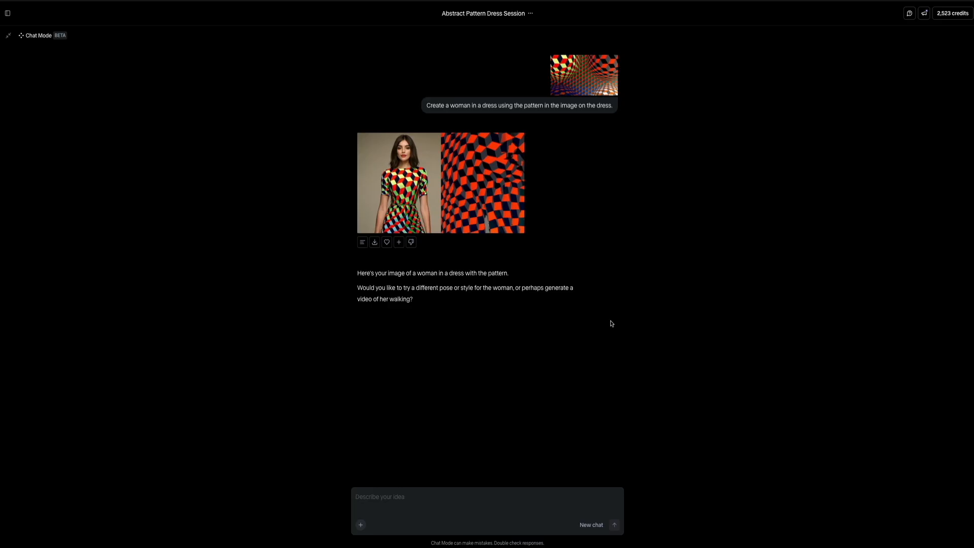
- Send 'Now just create the image of the woman wearing the dress' and receive the standalone image
text(Now just c)
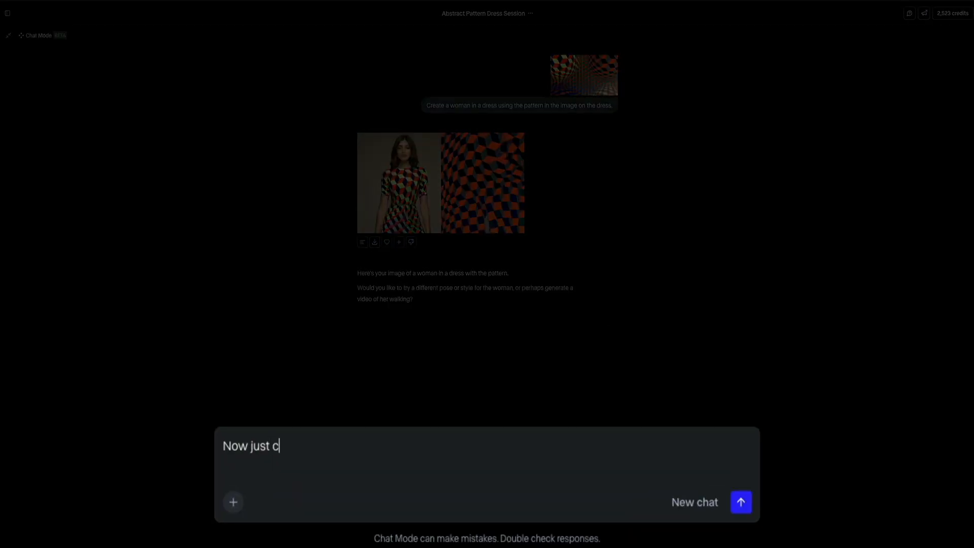
text(reate the image of the woman wearing the dress. No need to add the actual image of the pattern)
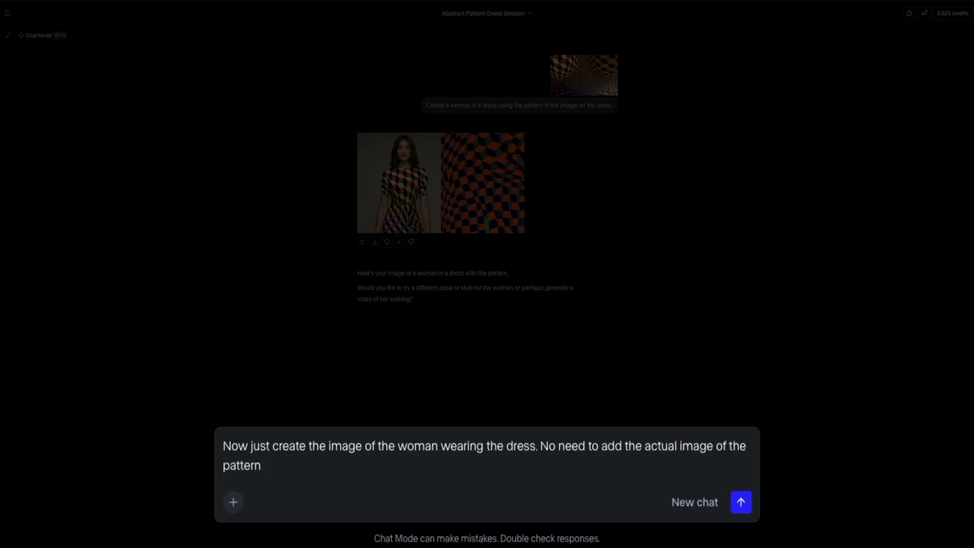
text(to the creation.)
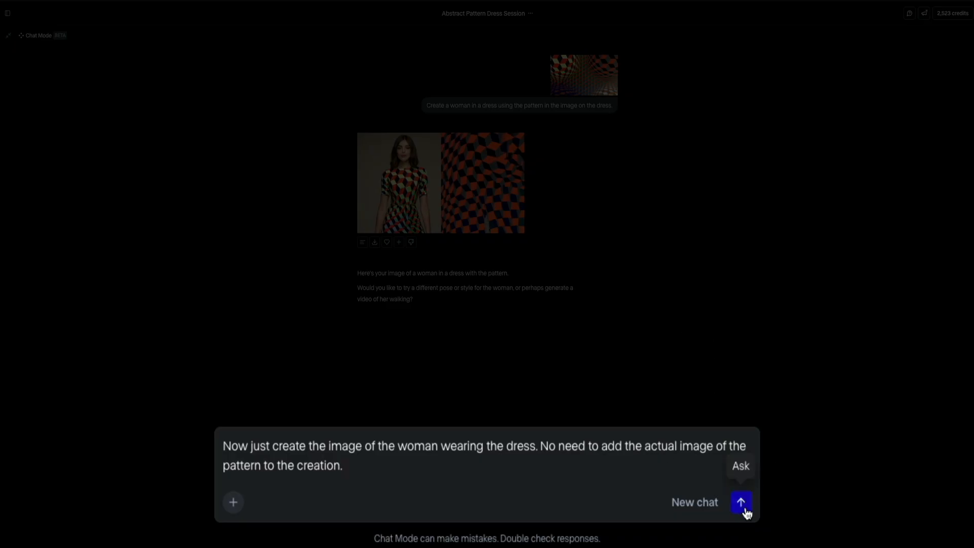
click(741, 502)
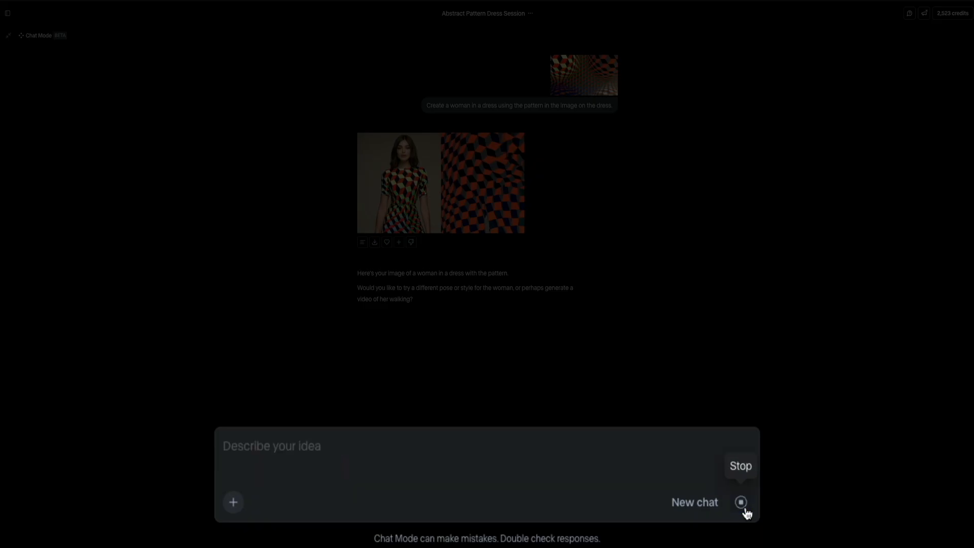
click(741, 502)
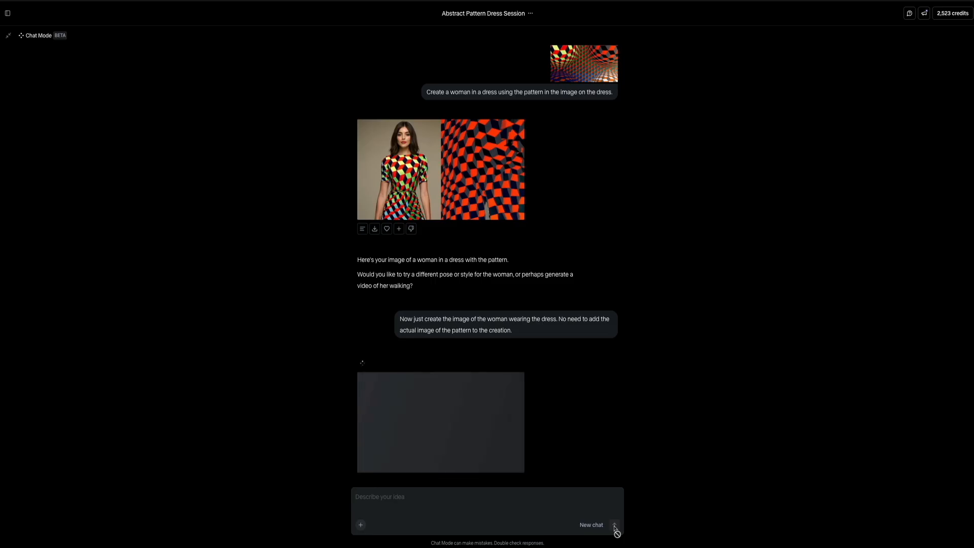
click(614, 524)
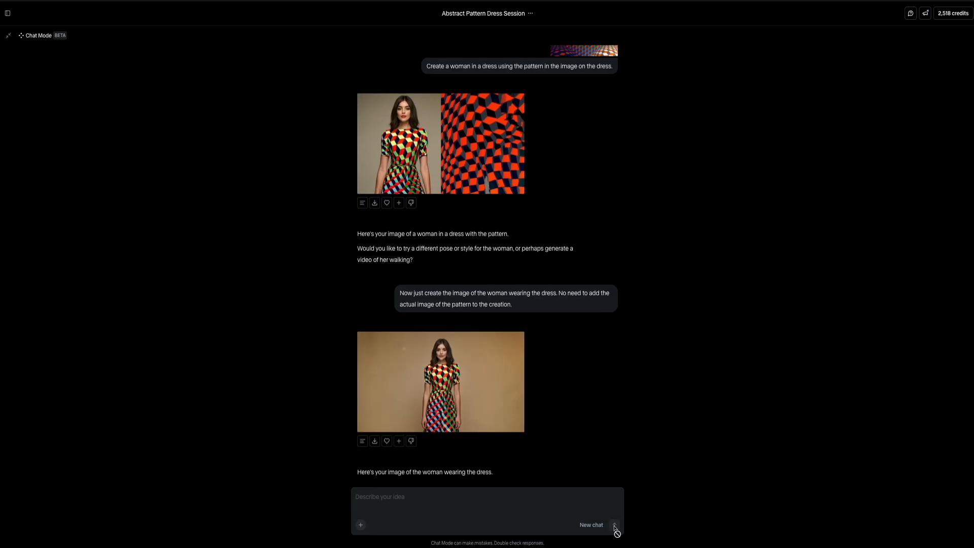
click(440, 381)
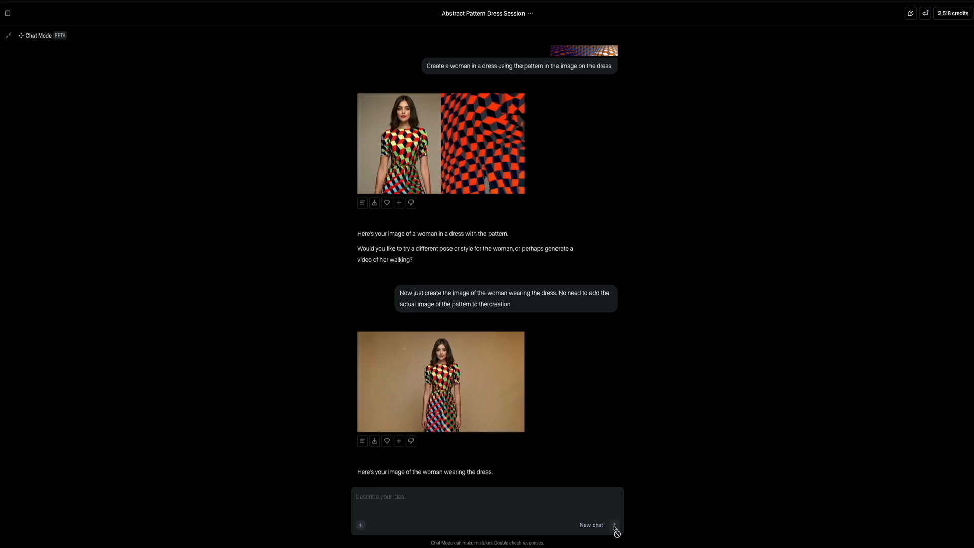
- Send 'Create a video of her modeling the dress. Do not morph the hands.'
text(Create a vieo)
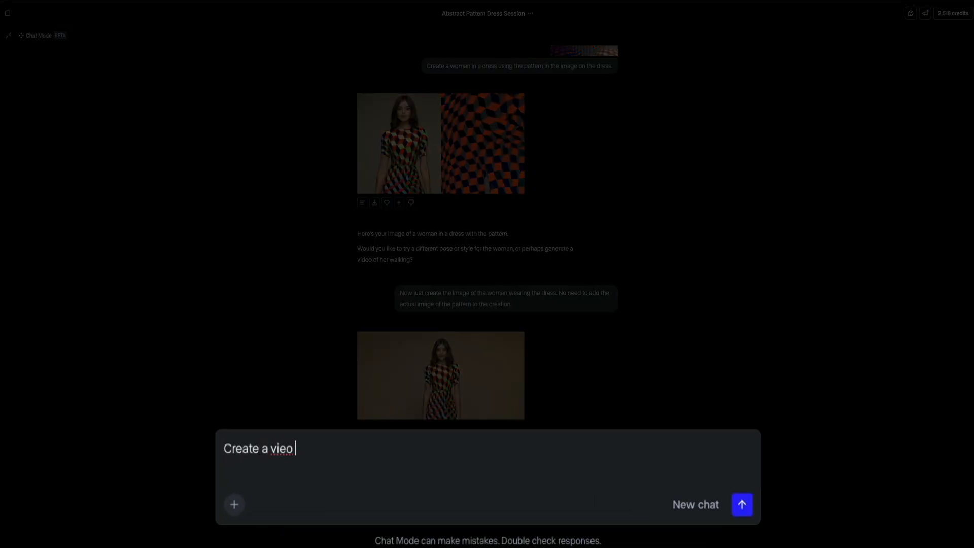
text(o of her modeling the dress. Do not morph)
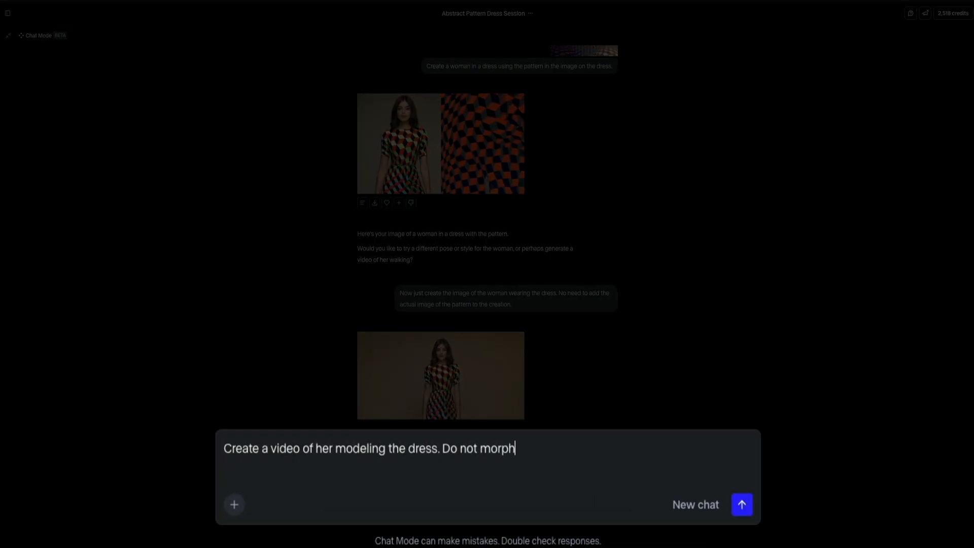
text(the hands.)
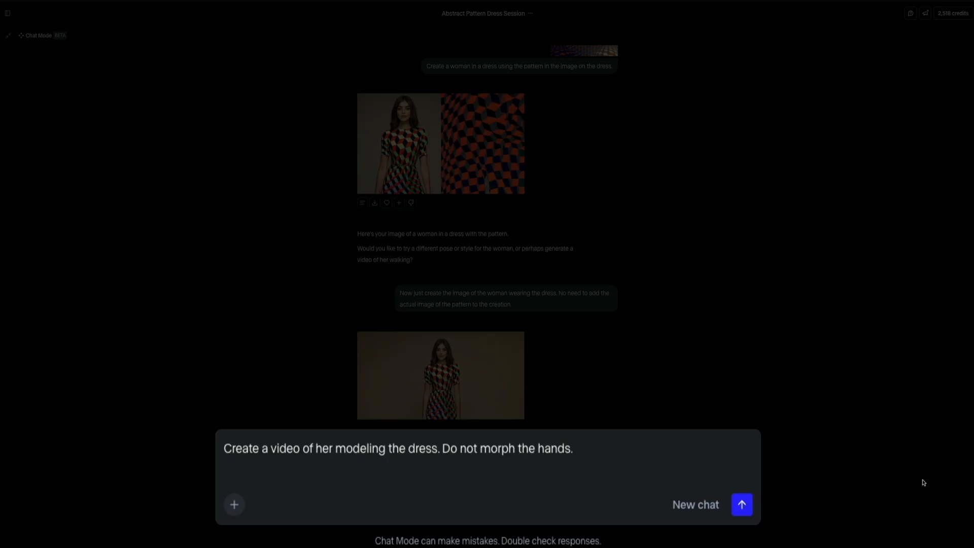
mouse_move(742, 504)
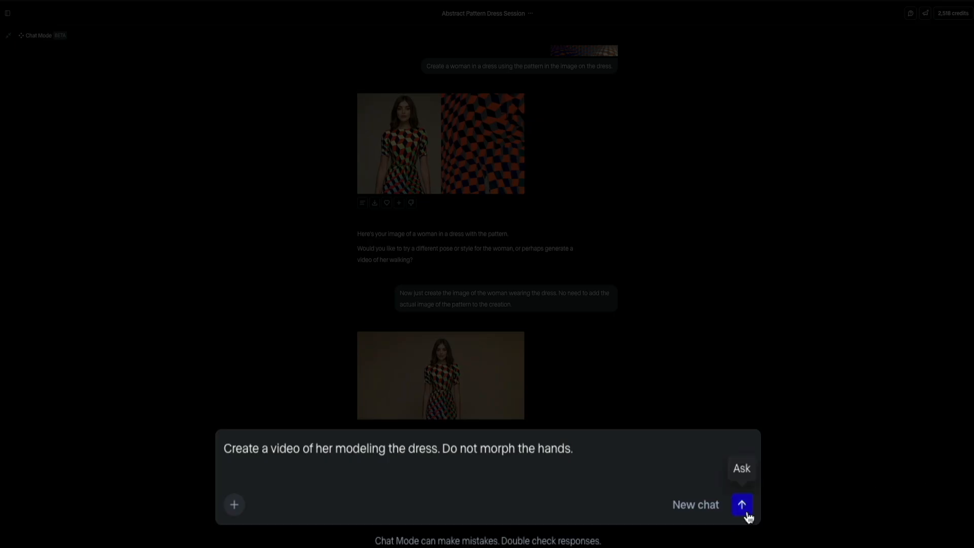
click(740, 504)
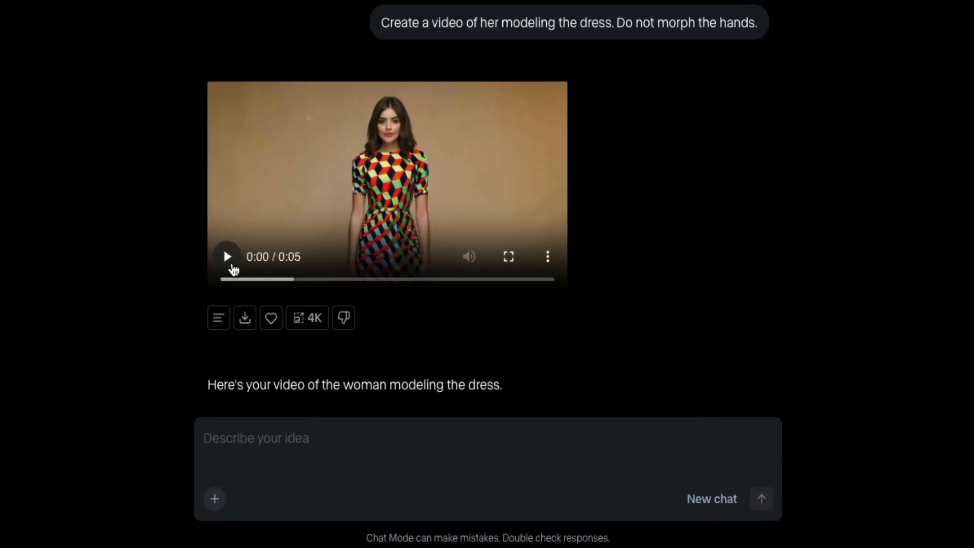
- Play the generated five-second modeling video through
click(226, 255)
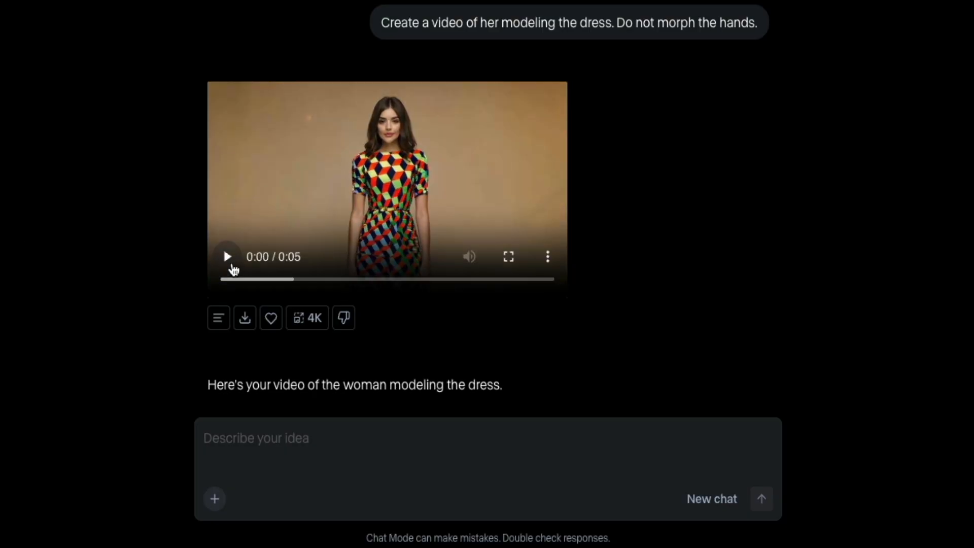
click(226, 255)
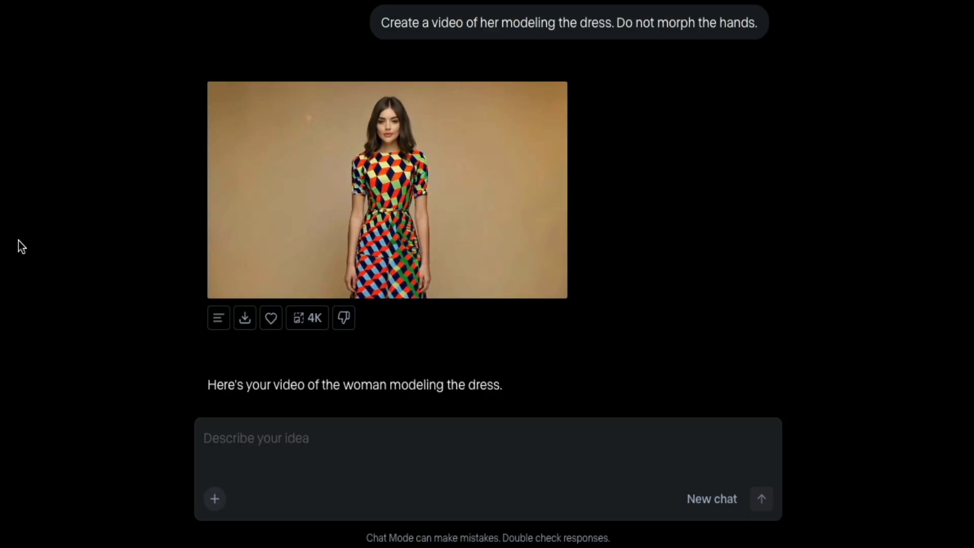
click(387, 186)
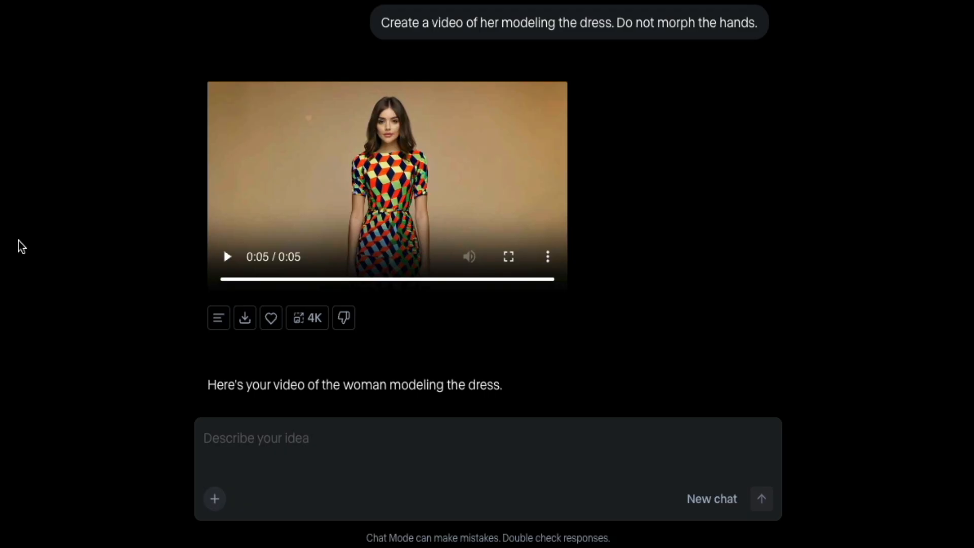
- Send a request to make her walk towards the camera as it slowly pans up
text(Can we add)
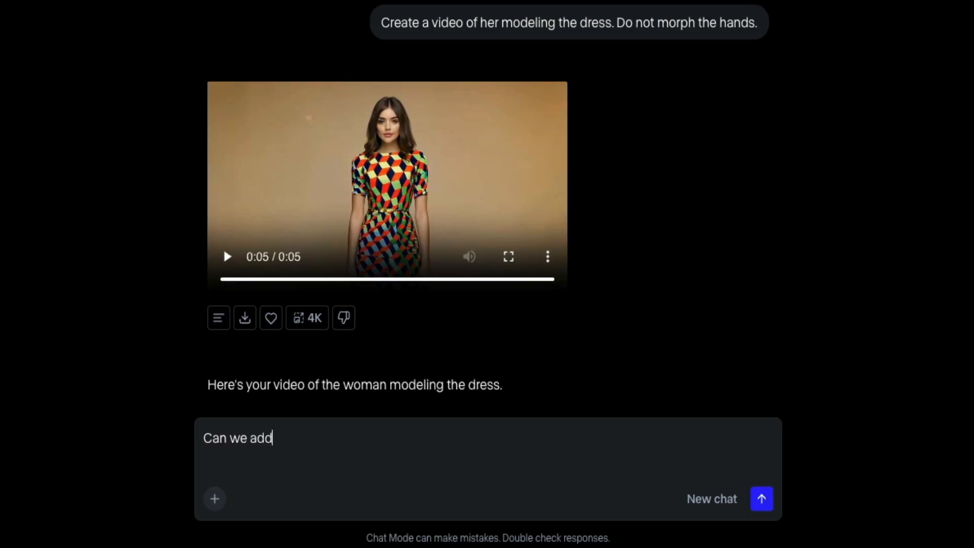
text(some movement to the model in the vid)
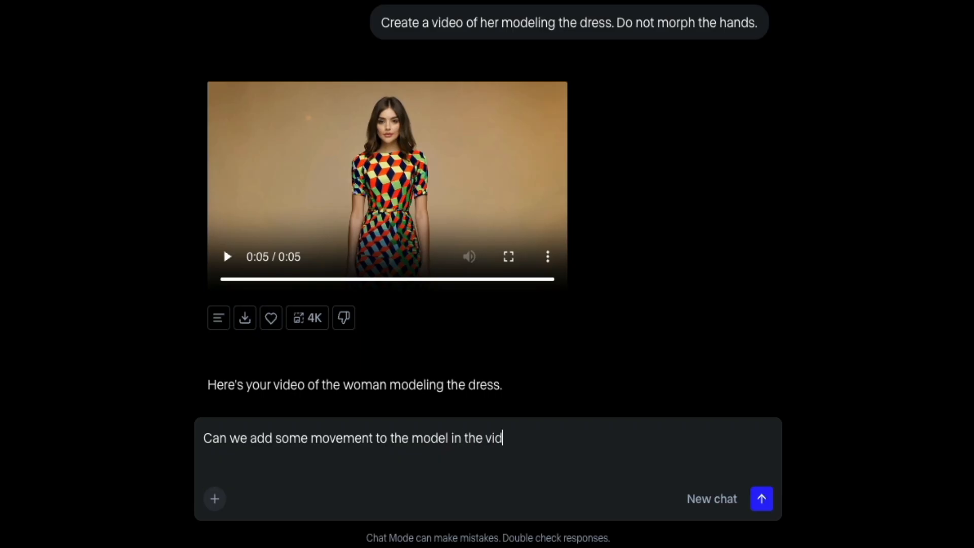
text(eo. Make her walk towards the camera)
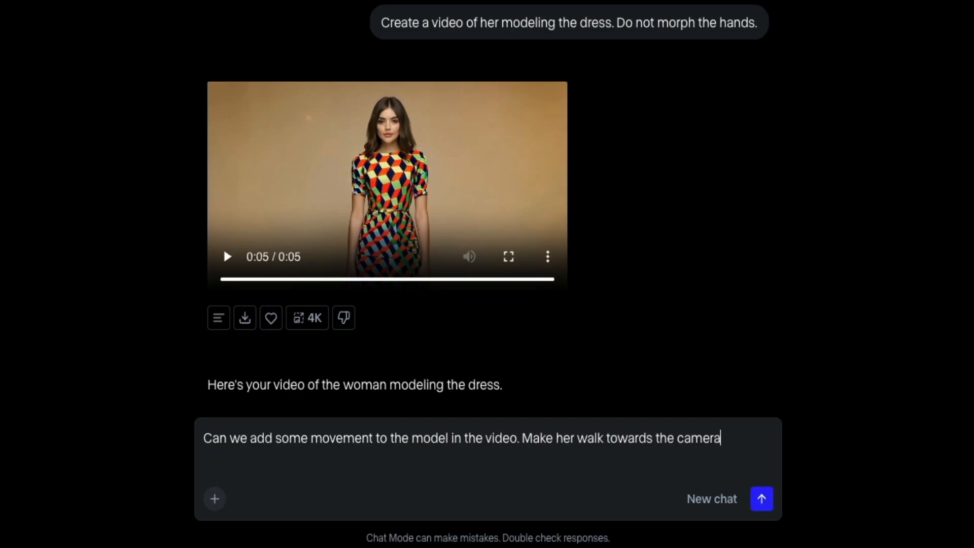
text(as it slowly pa)
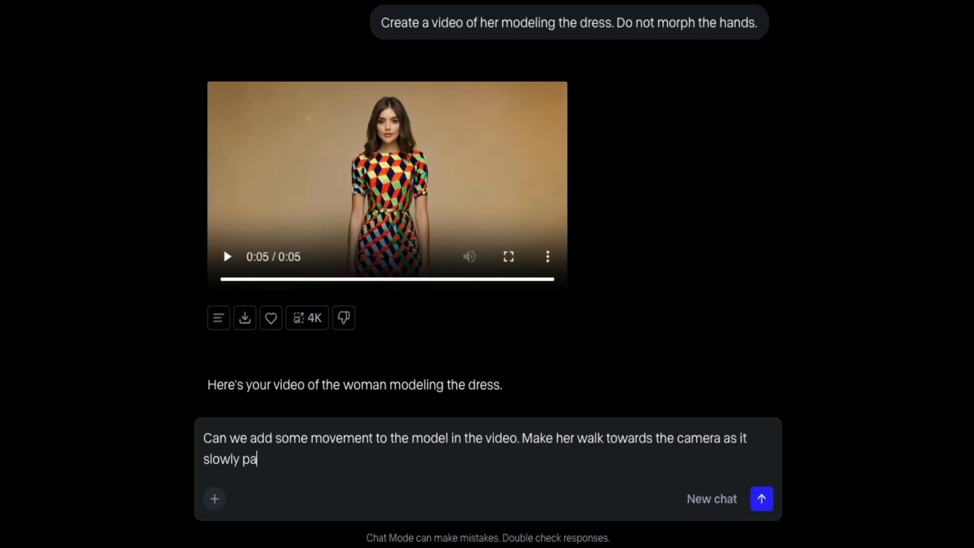
text(ns up.)
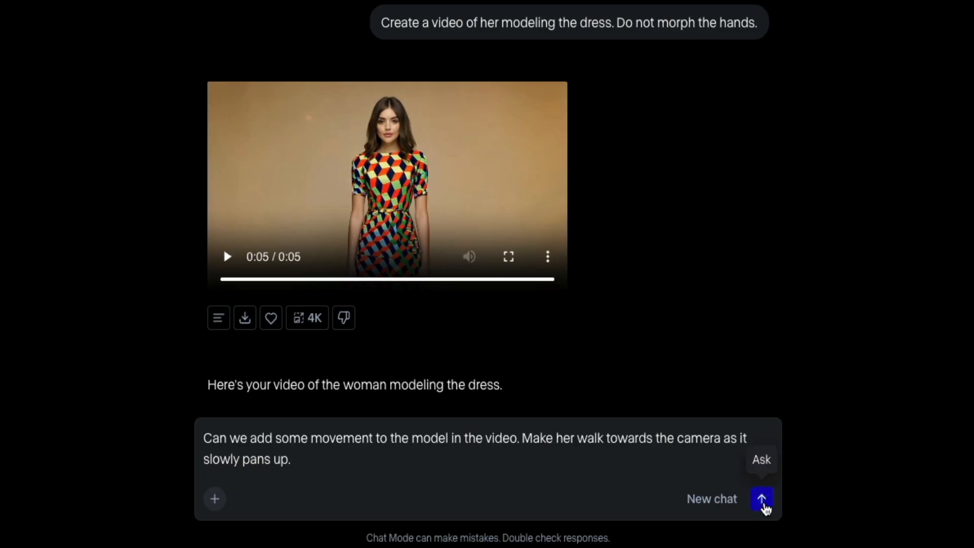
click(761, 498)
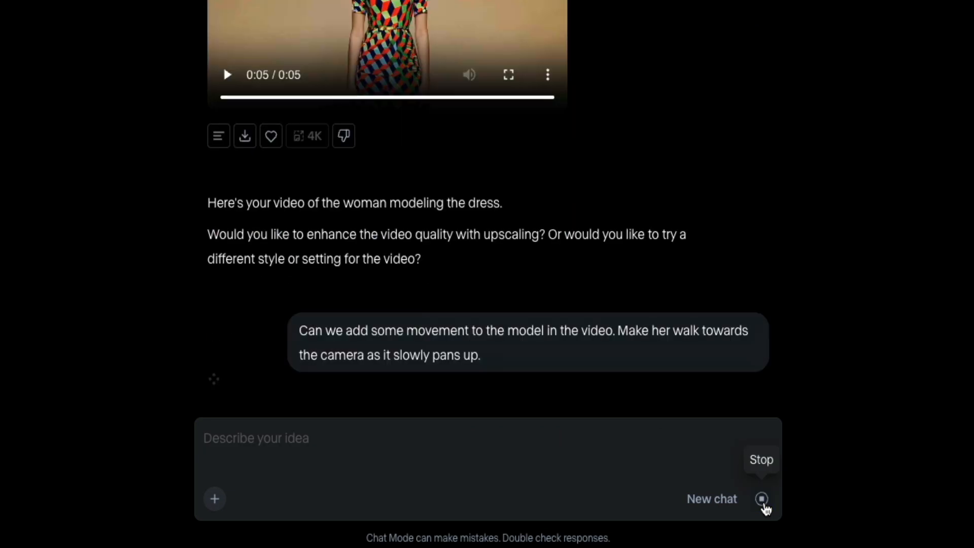
click(761, 499)
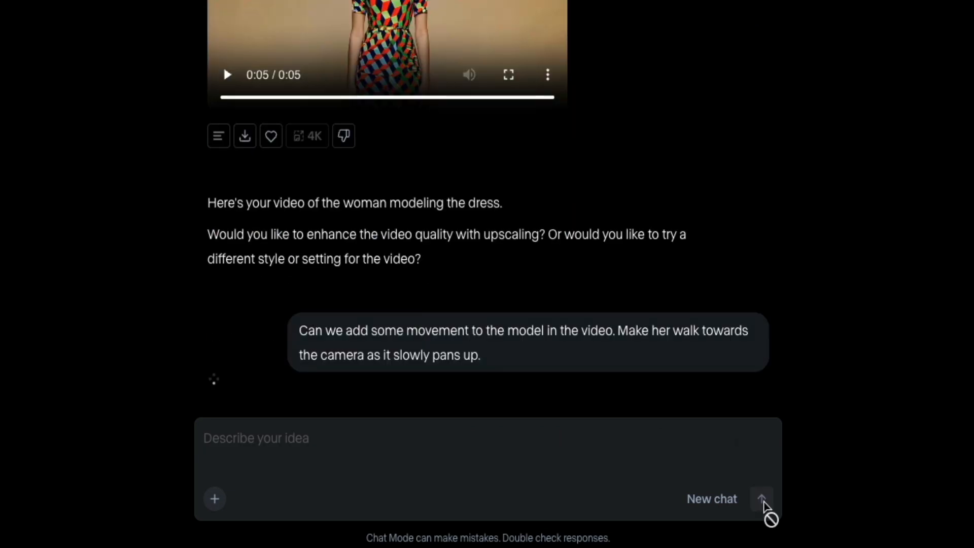
click(760, 498)
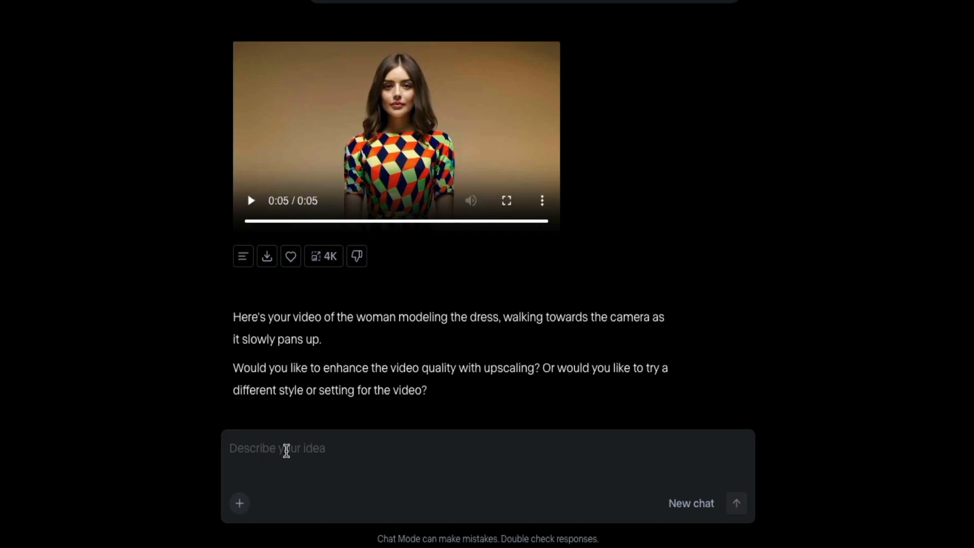
- Send the message 'Please make the video 10 seconds long.' in the Runway chat
text(Please)
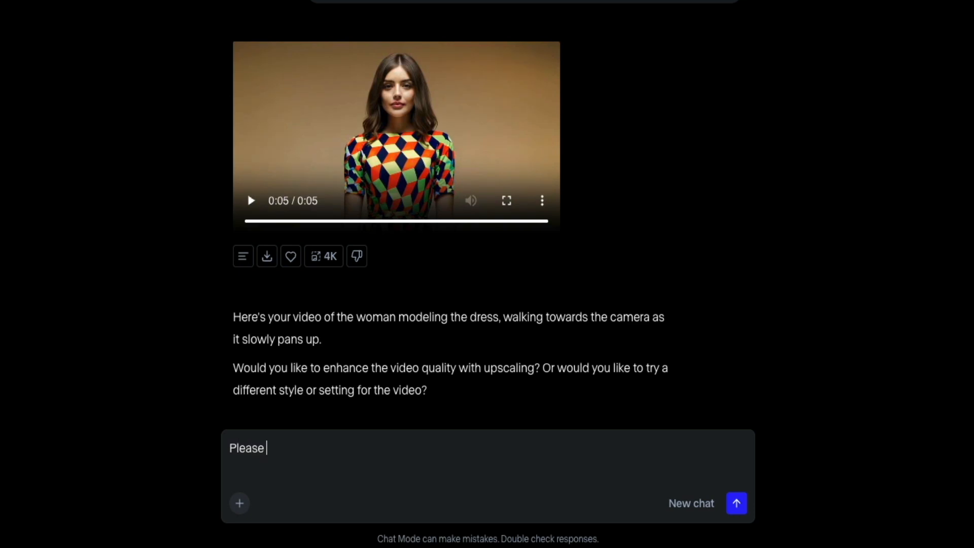
text(make the video)
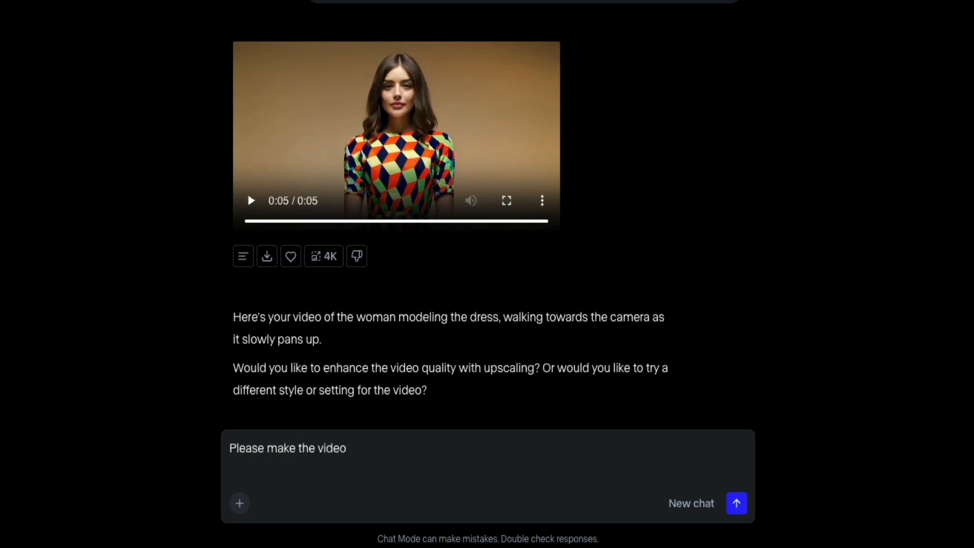
text(10 seconds lon)
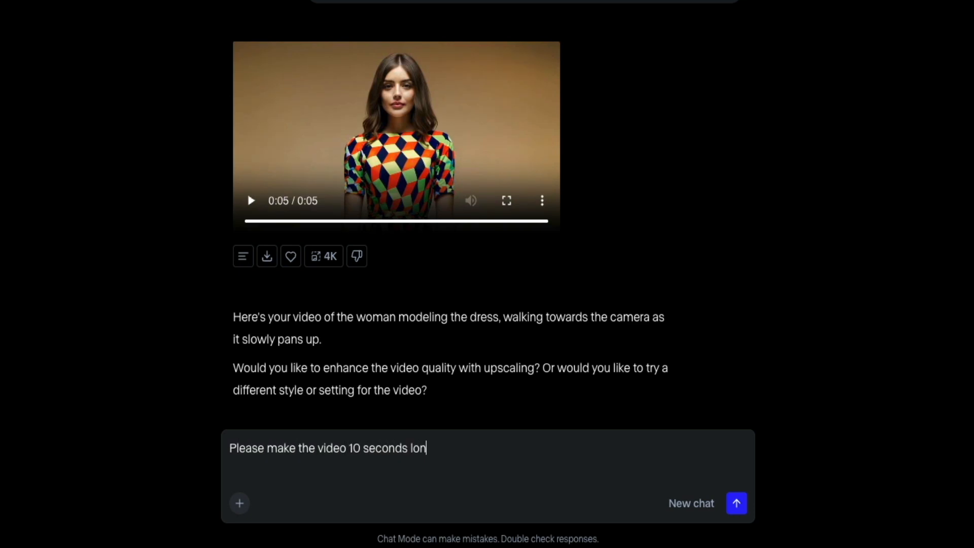
text(g.)
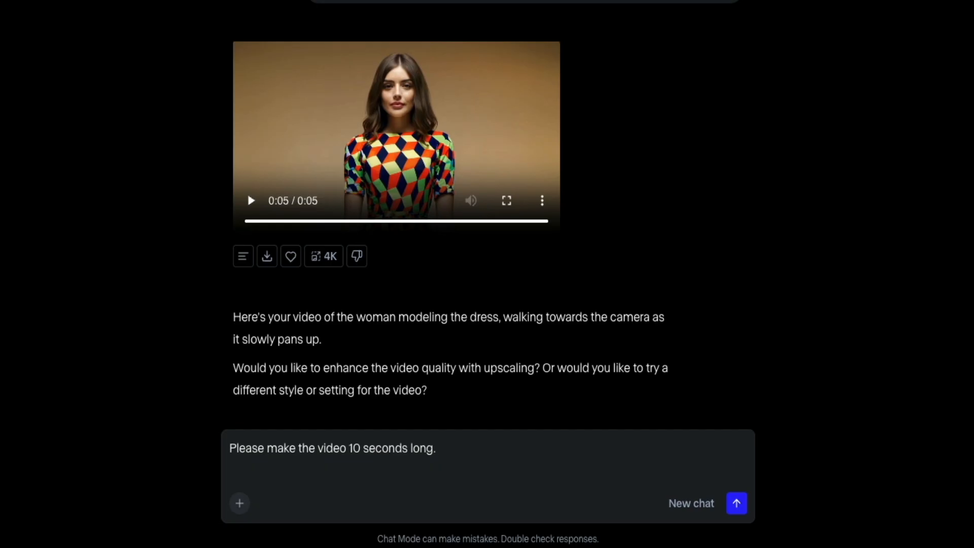
click(736, 503)
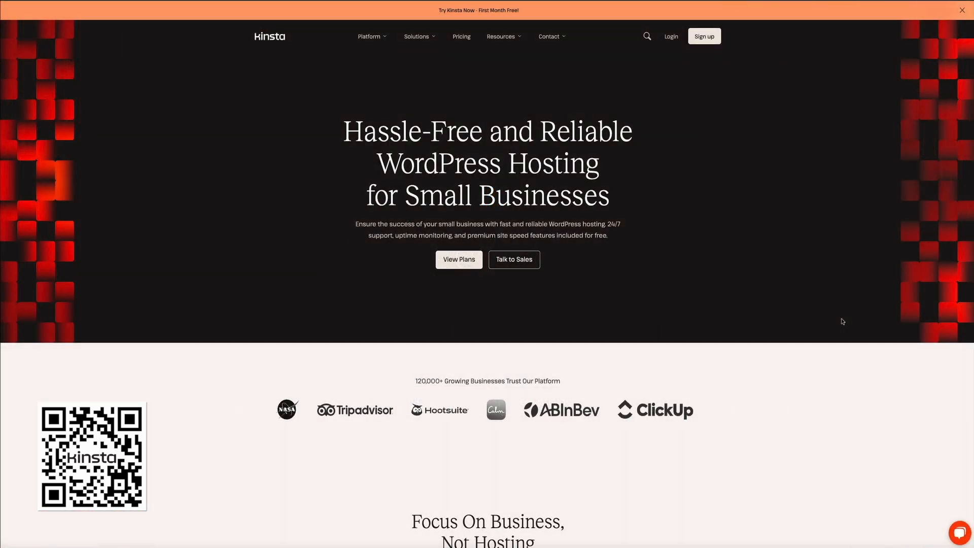
- Scroll the Kinsta hosting page past the feature cards to the 24/7/365 Support section
scroll(down, 3)
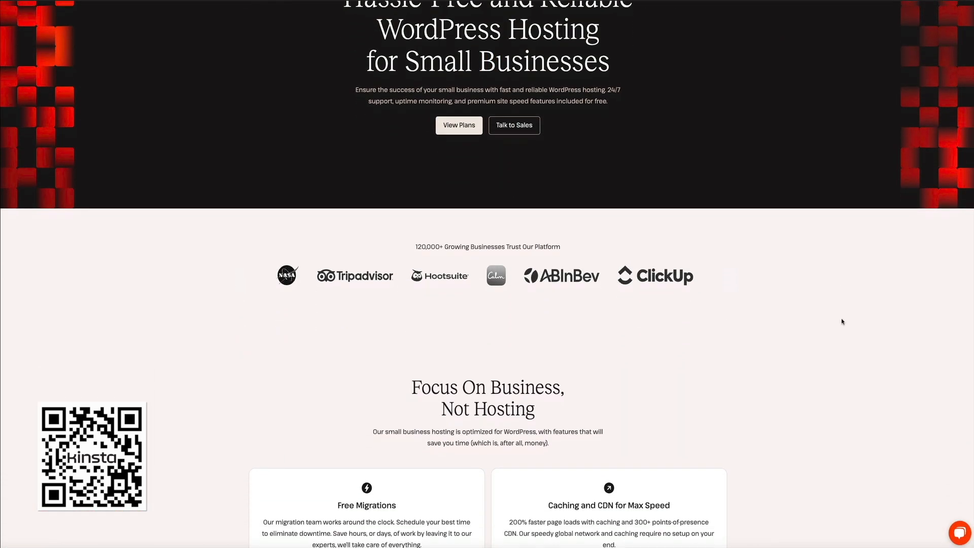
scroll(down, 3)
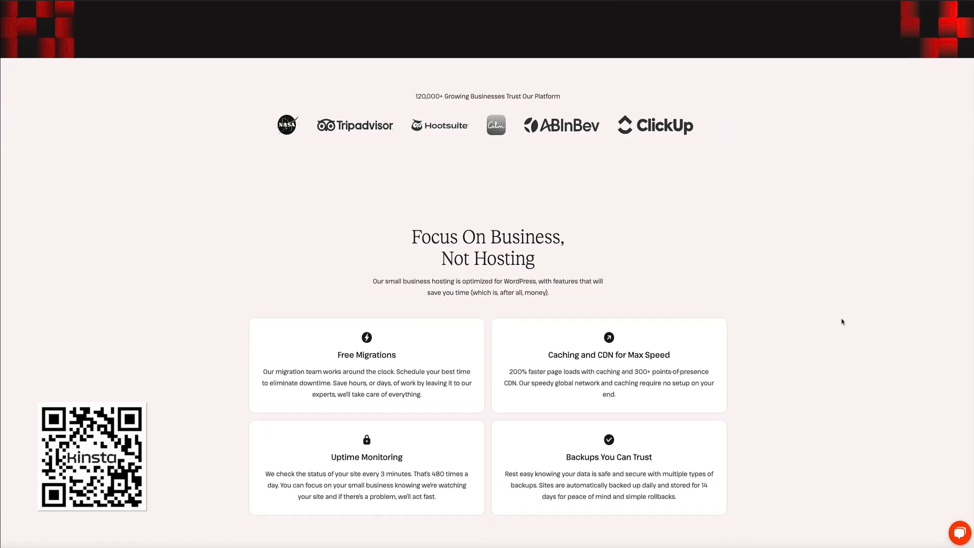
scroll(down, 3)
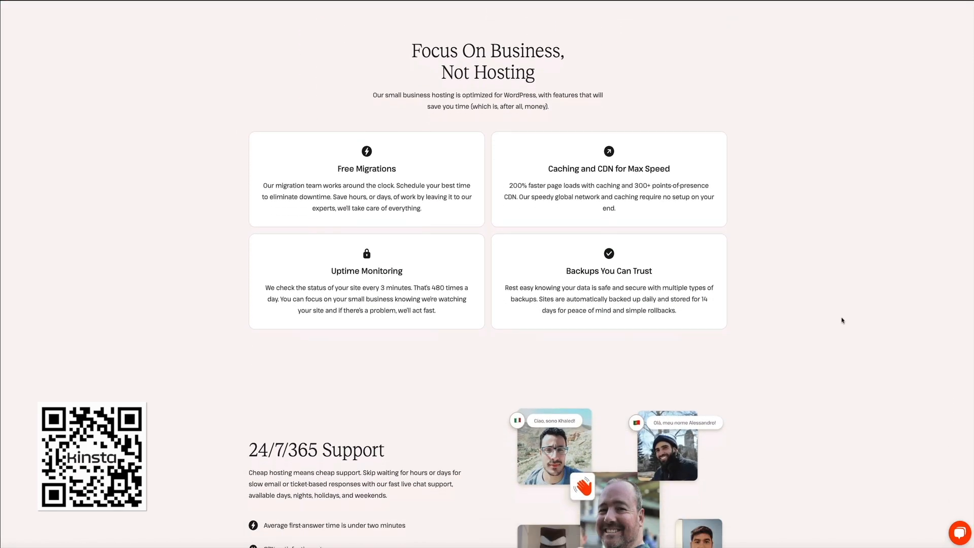
scroll(down, 3)
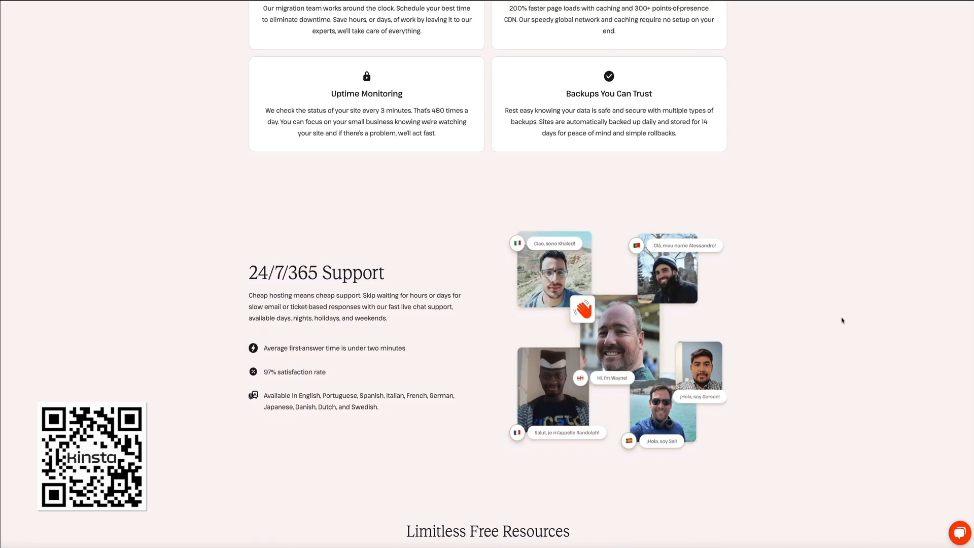